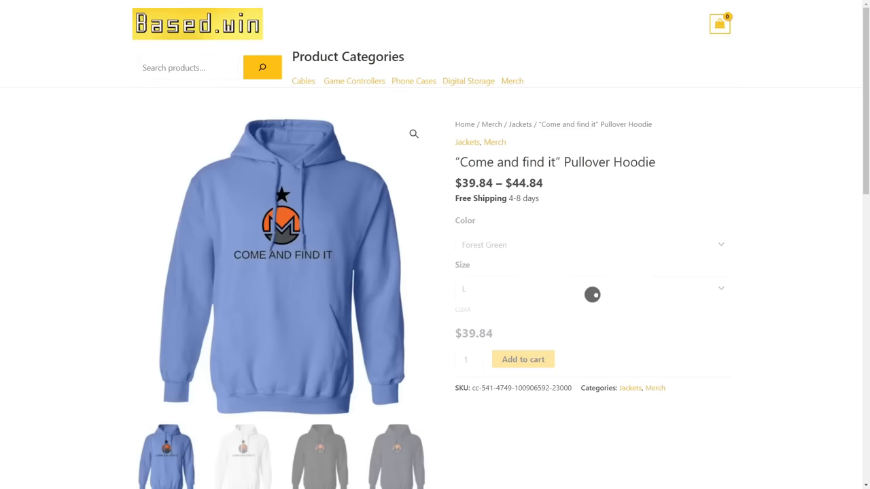
Cycle the hoodie colour through Irish Green, Navy and Purple to White
click(588, 245)
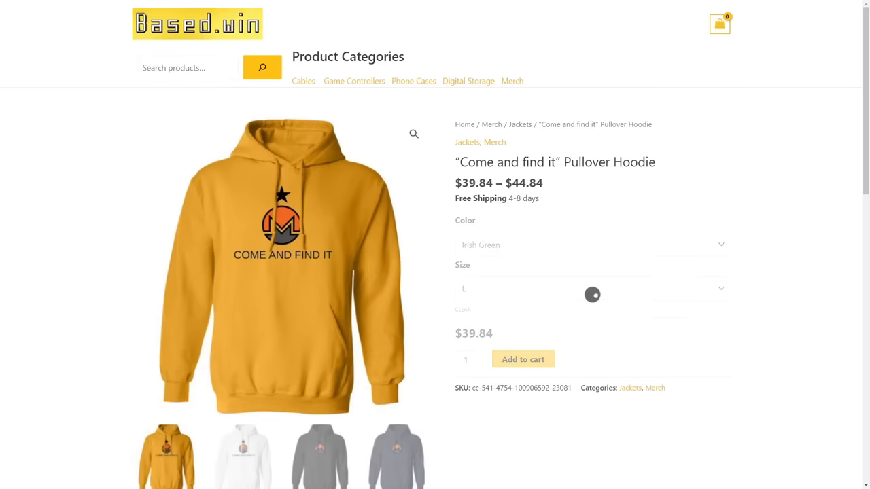
click(587, 245)
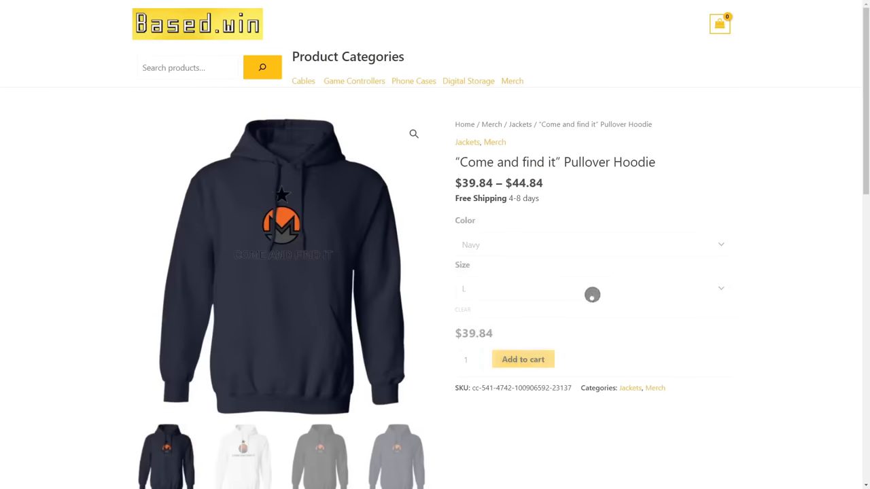
click(587, 245)
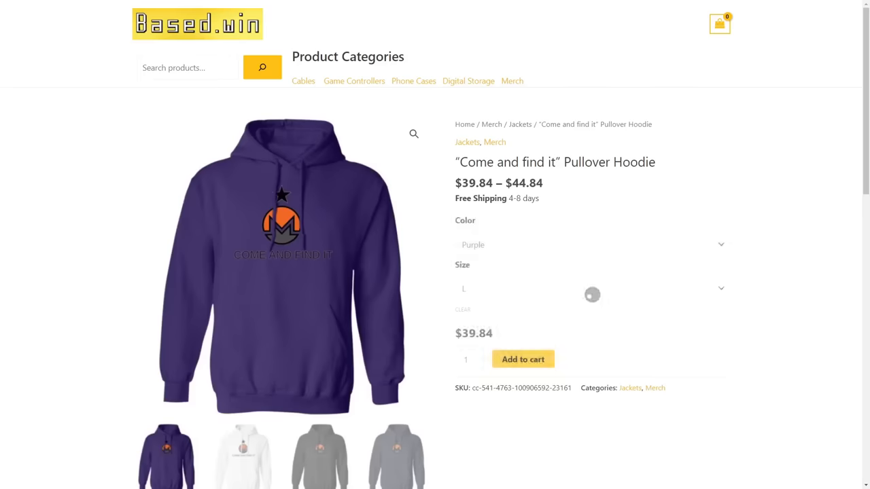
click(588, 245)
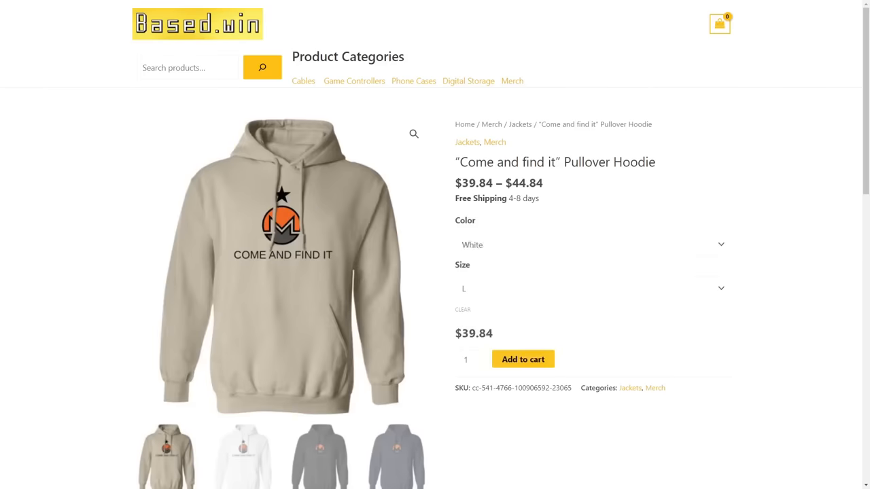
click(244, 456)
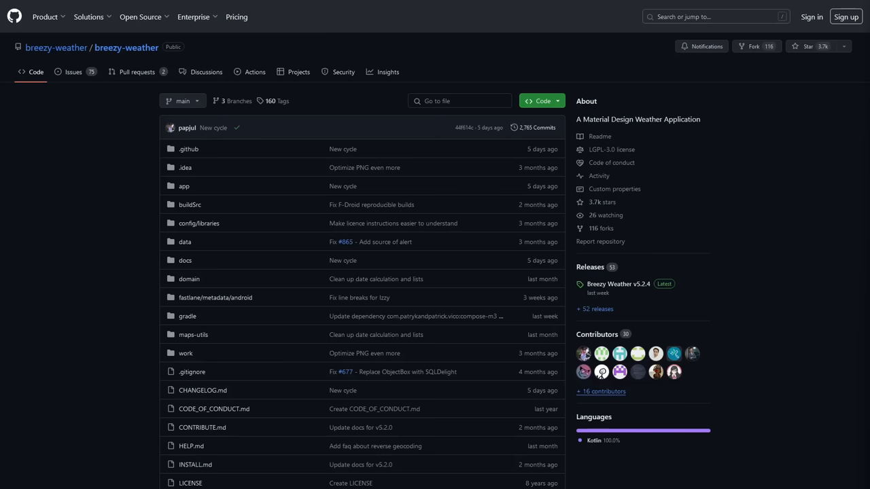
Open INSTALL.md and scroll to the Obtainium and F-Droid instructions
click(195, 464)
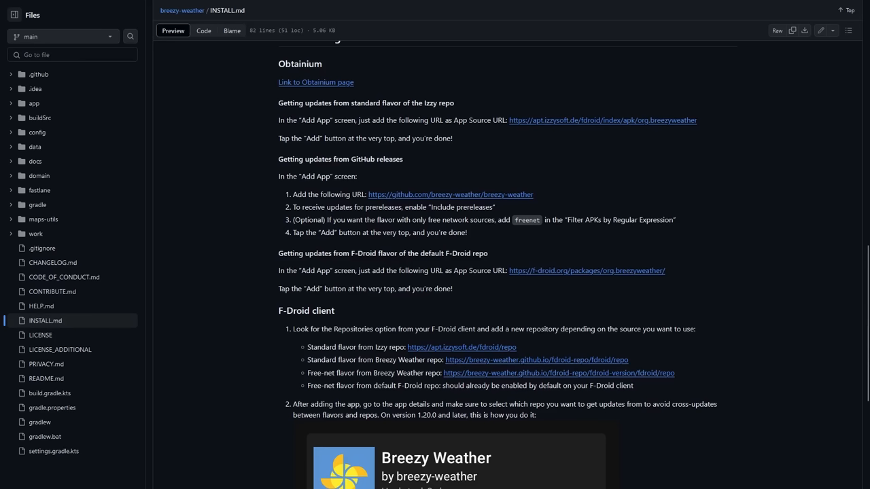
scroll(up, 3)
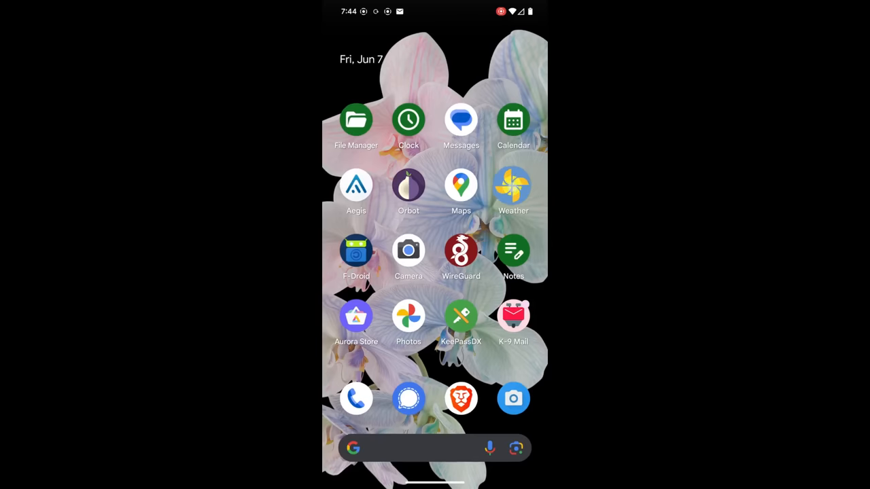
Launch the Weather app from the home screen to reach location search
click(513, 185)
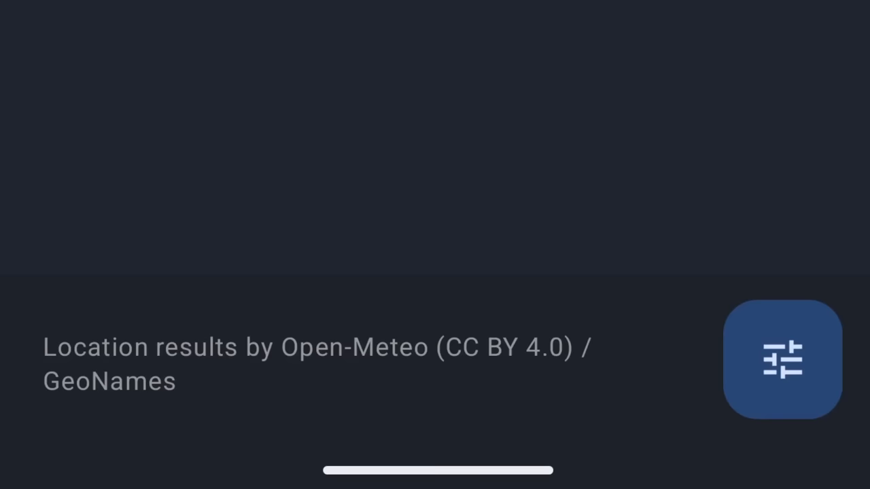
Search for 'Boston' and open the location search source options
text(bo)
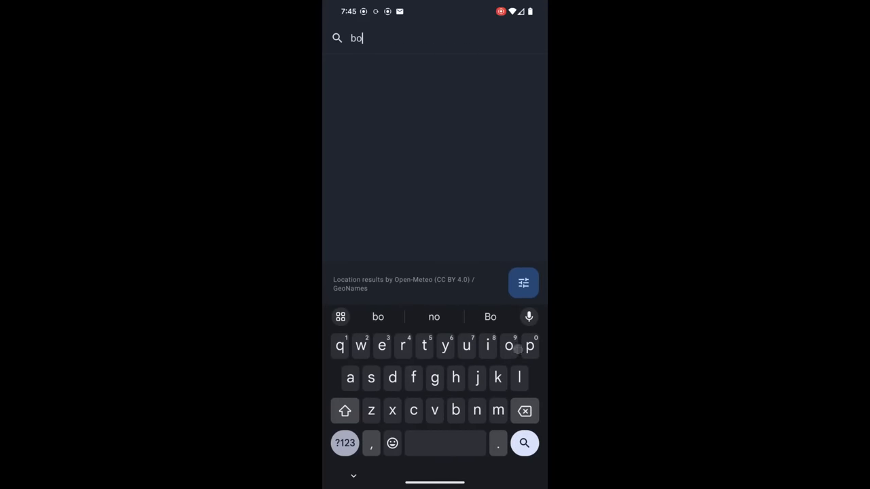
text(ston)
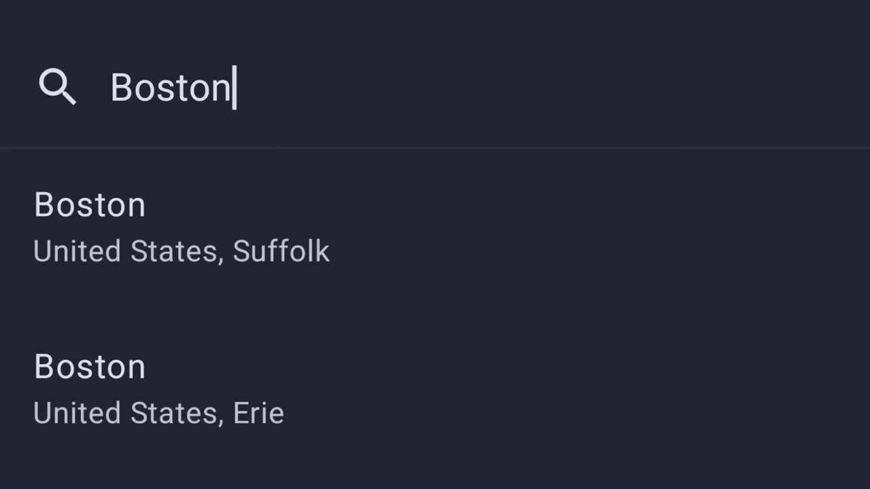
click(523, 454)
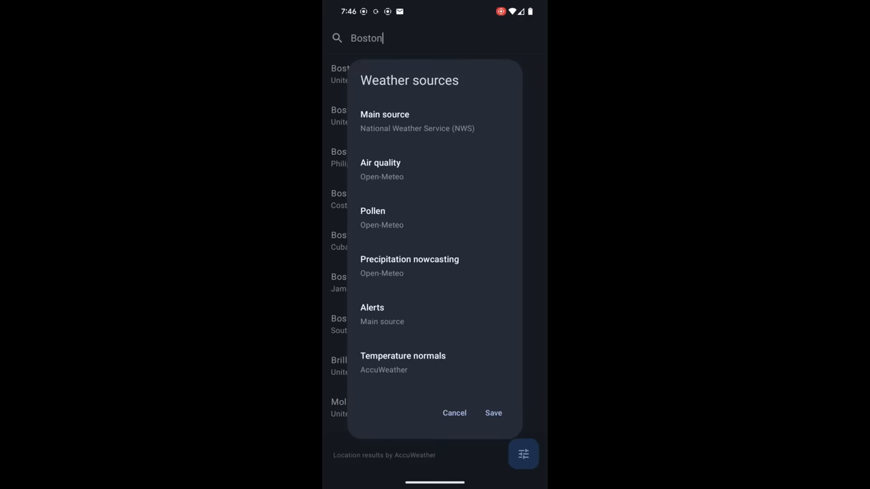
Leave pollen unchanged, set air quality to AccuWeather, and save Boston
click(372, 218)
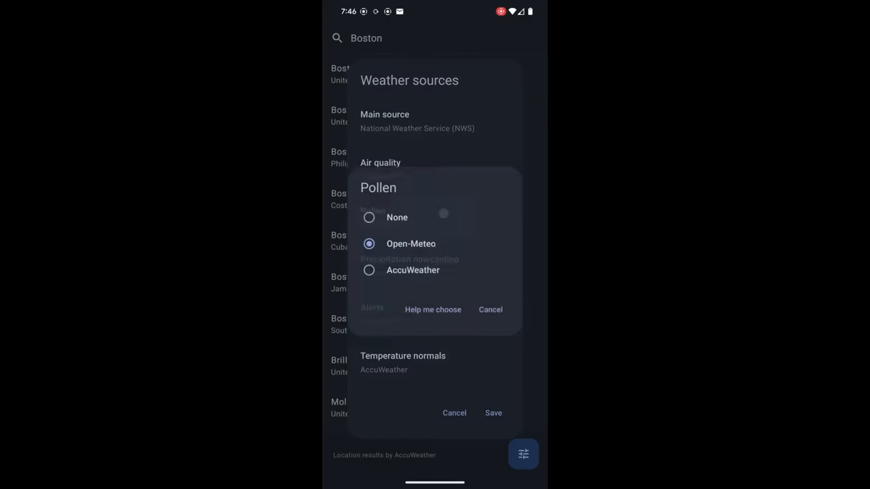
click(490, 309)
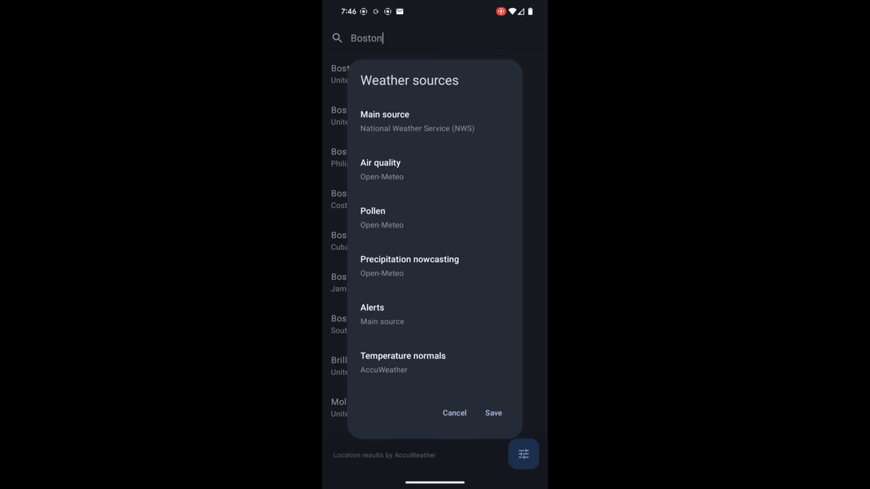
click(380, 169)
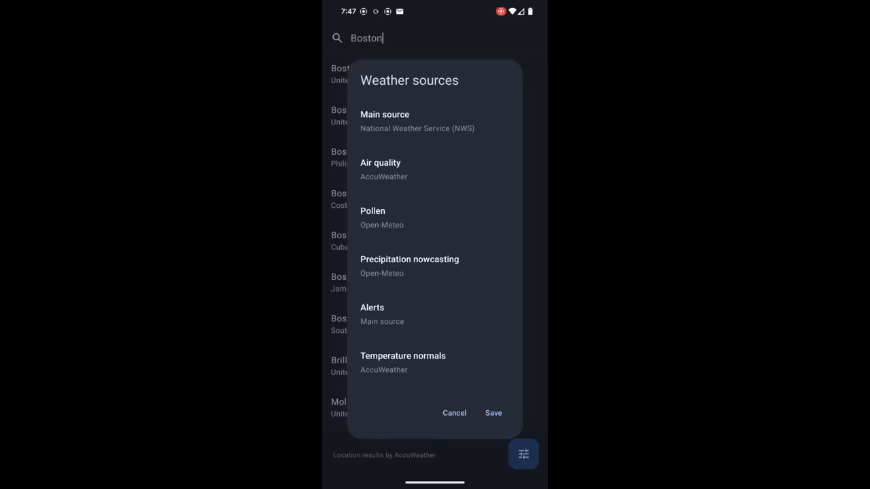
click(493, 412)
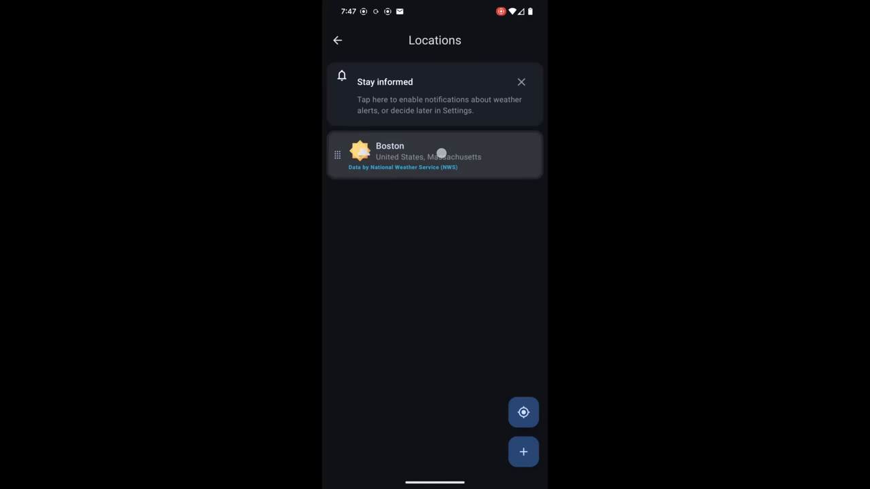
Open Boston's forecast and browse the current conditions and daily forecast
click(434, 154)
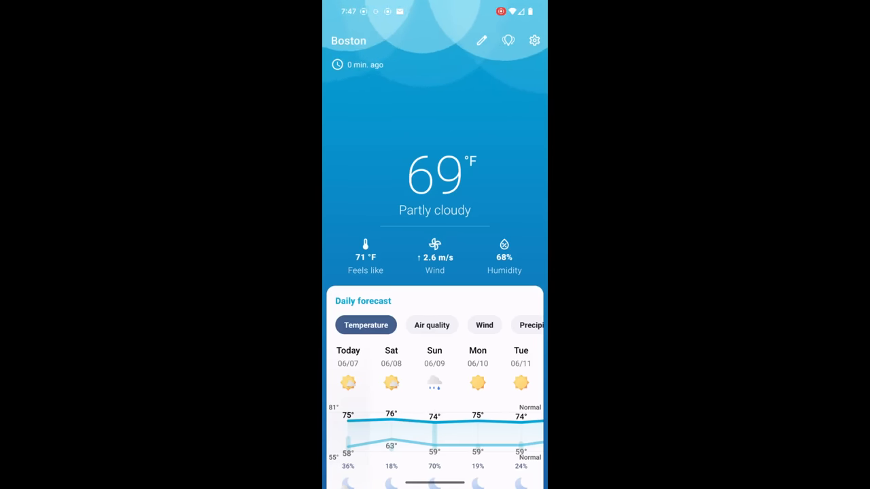
scroll(down, 3)
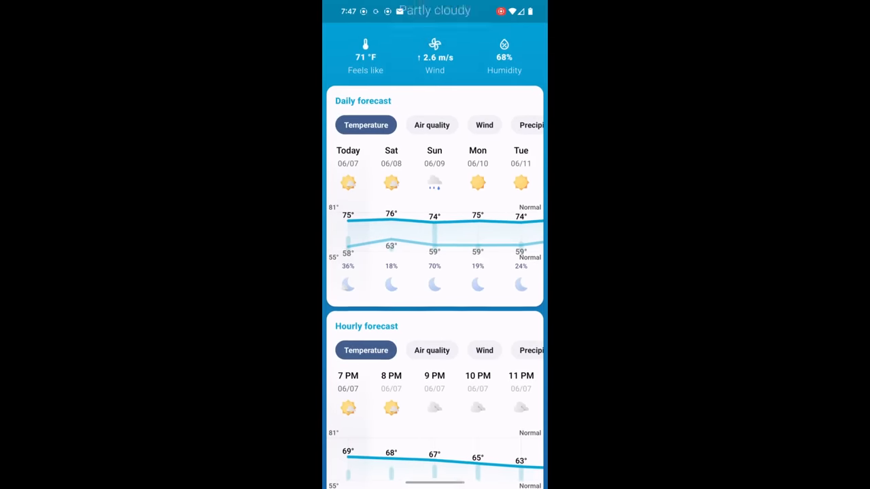
scroll(down, 3)
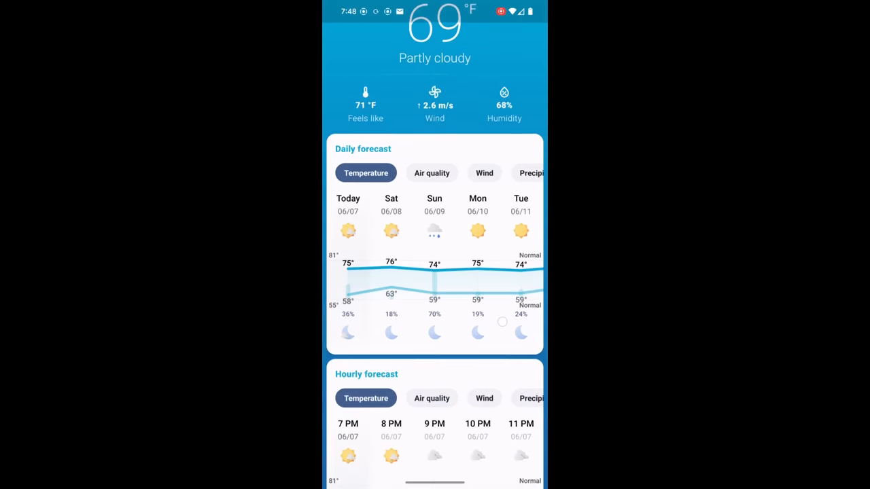
scroll(down, 3)
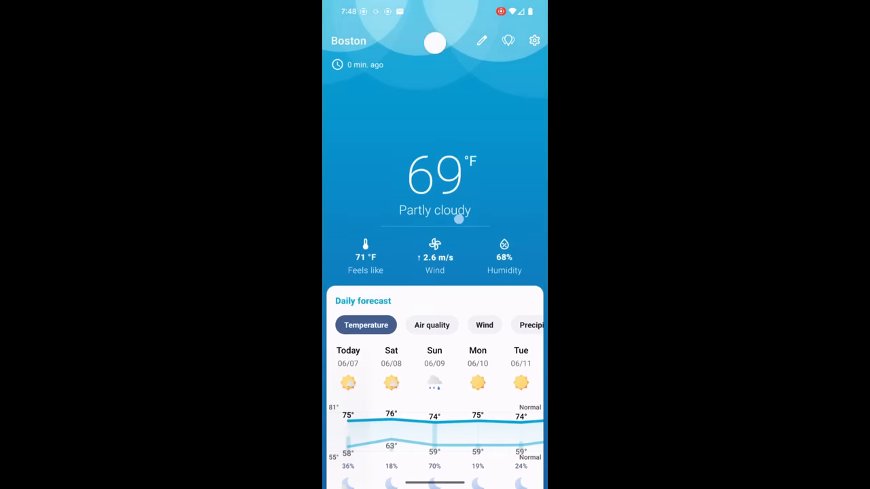
scroll(up, 3)
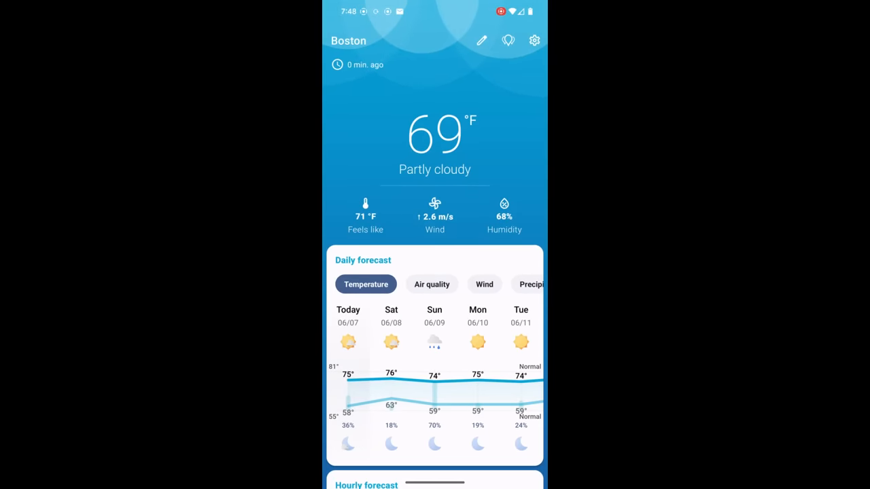
scroll(down, 3)
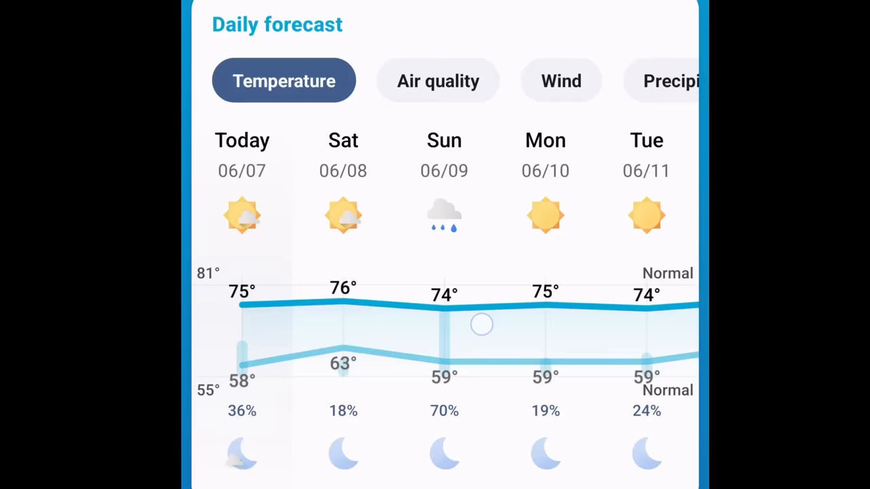
Switch Boston's daily chart to feels-like, then browse the daily and hourly forecasts
scroll(left, 3)
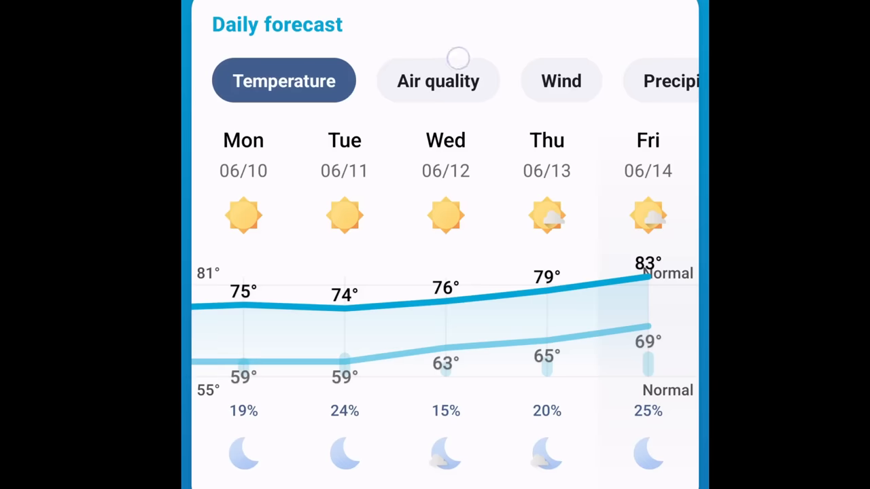
click(438, 80)
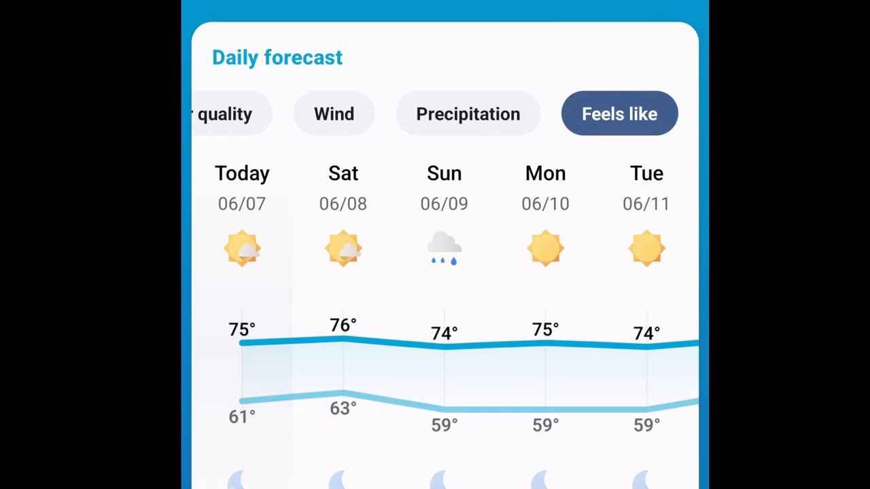
scroll(down, 3)
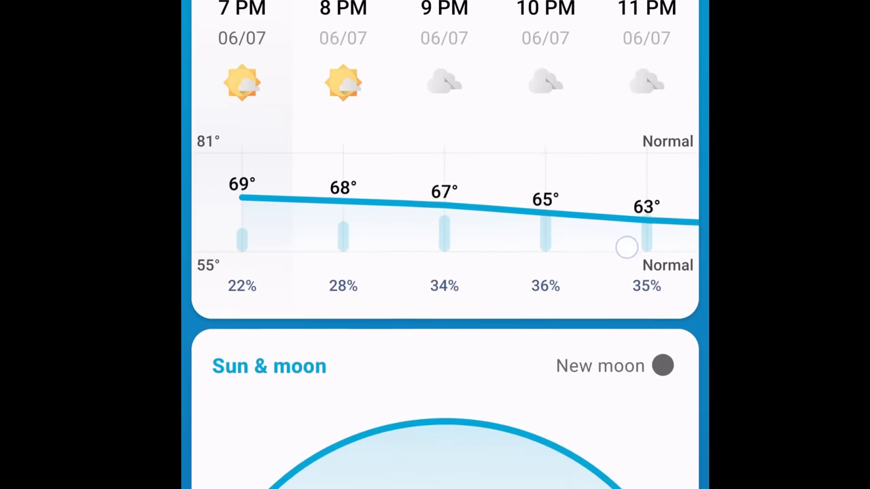
scroll(down, 3)
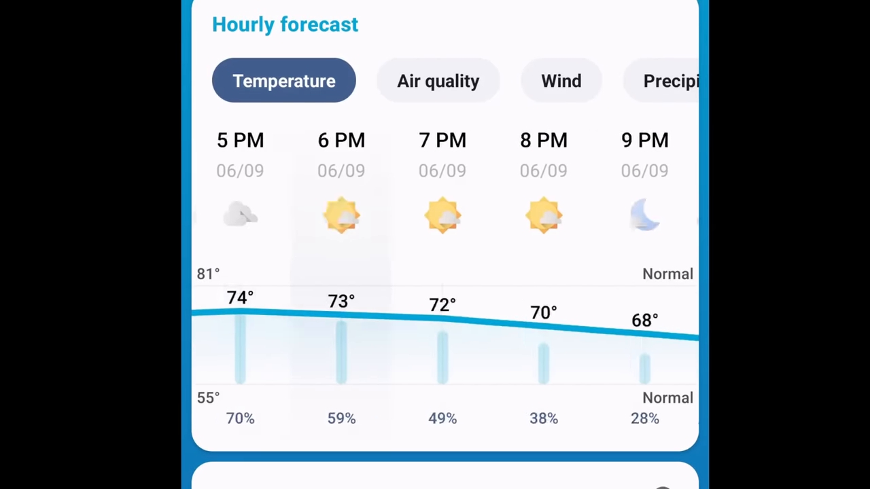
scroll(left, 3)
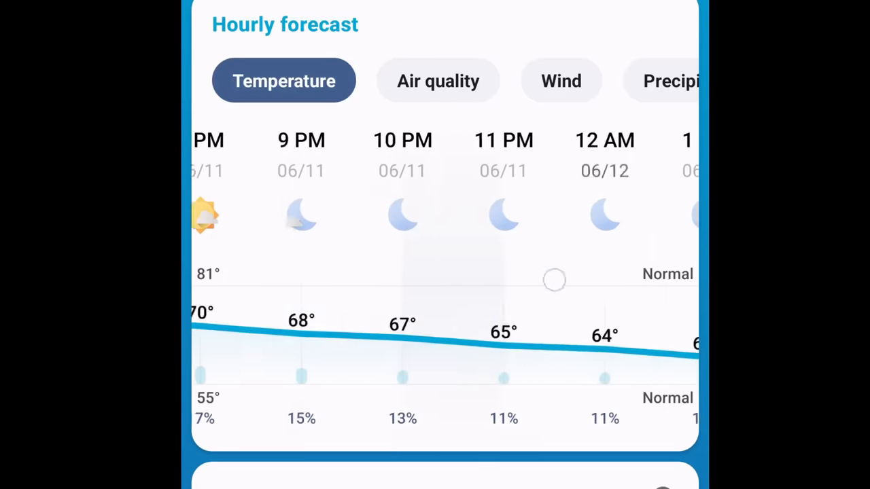
scroll(left, 3)
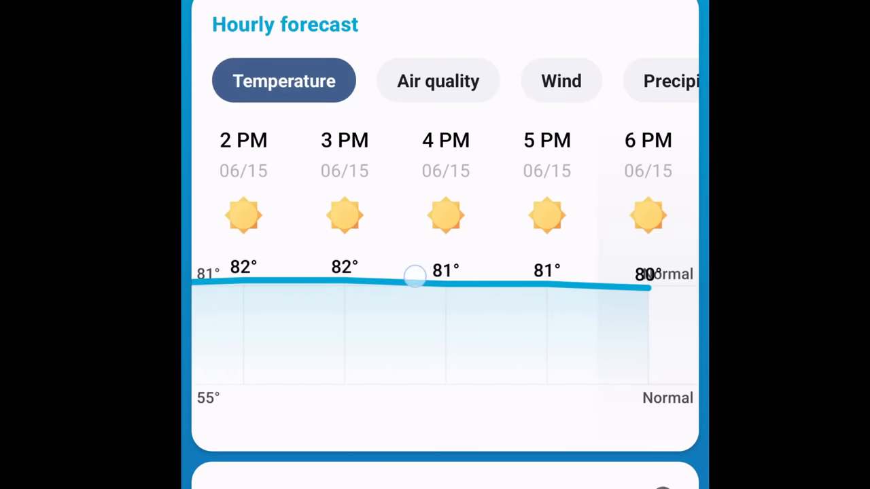
scroll(down, 3)
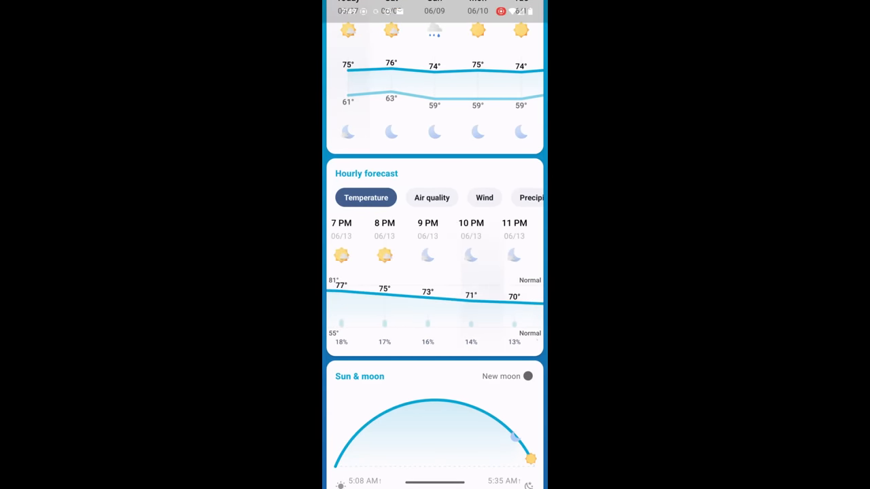
Cycle the hourly chart through air quality, feels like, humidity/dew point and visibility
scroll(left, 3)
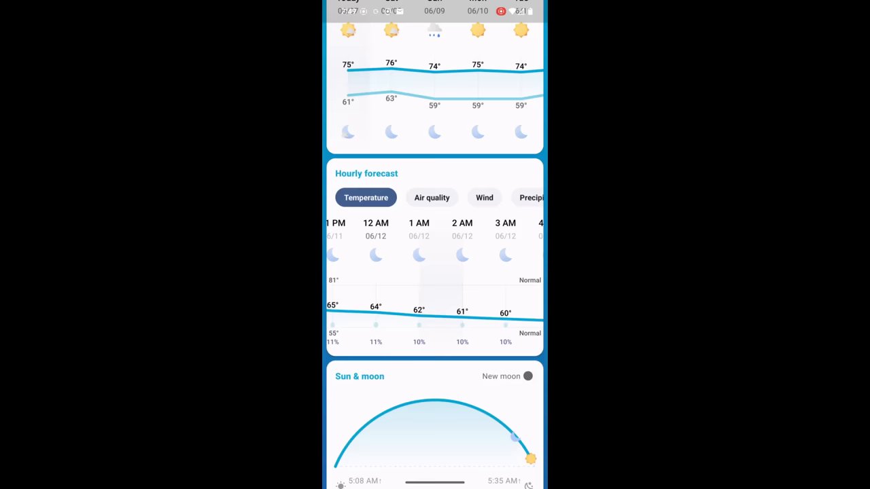
scroll(down, 3)
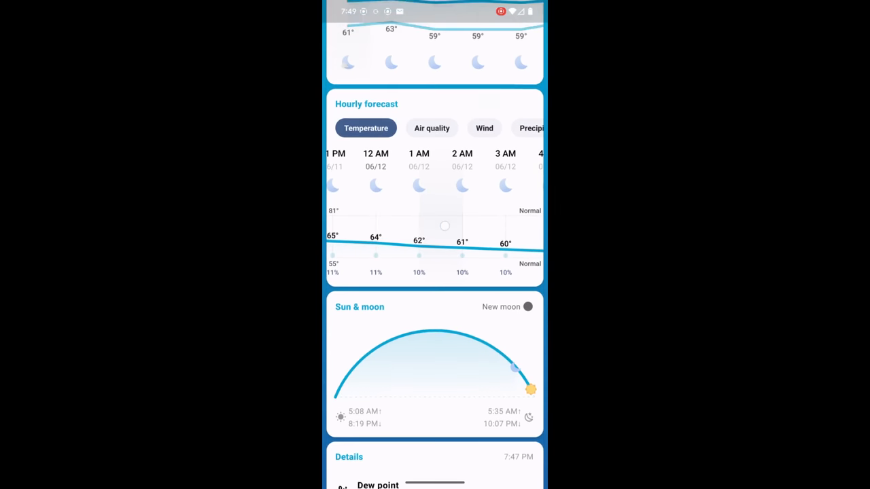
scroll(up, 3)
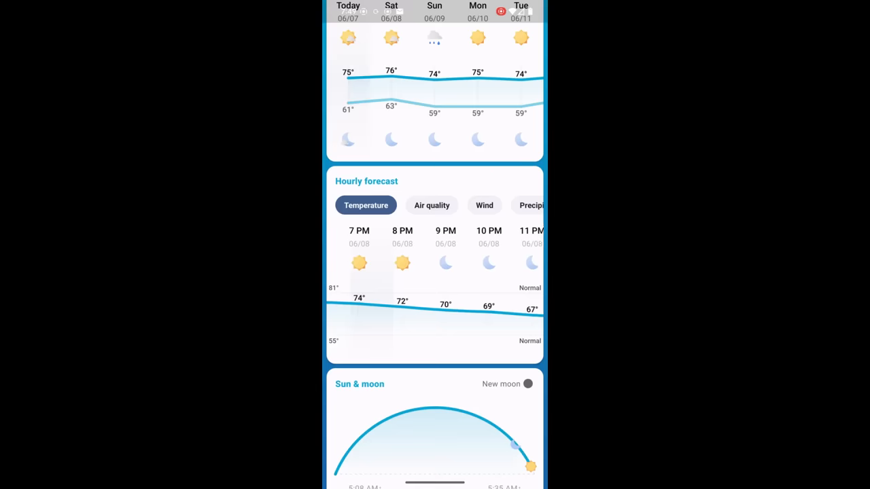
click(431, 205)
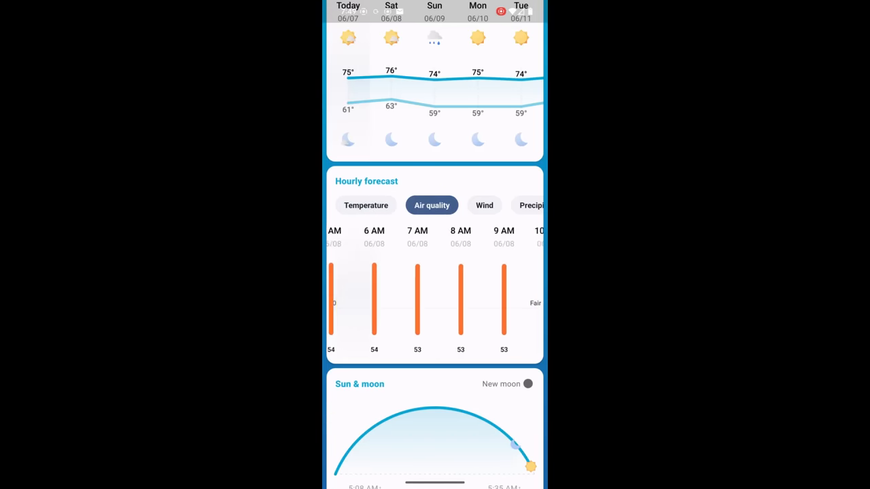
scroll(down, 3)
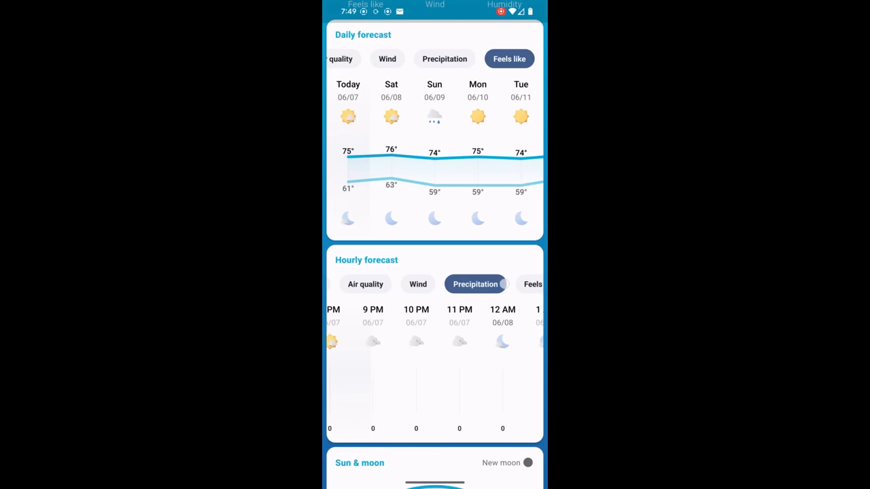
click(399, 284)
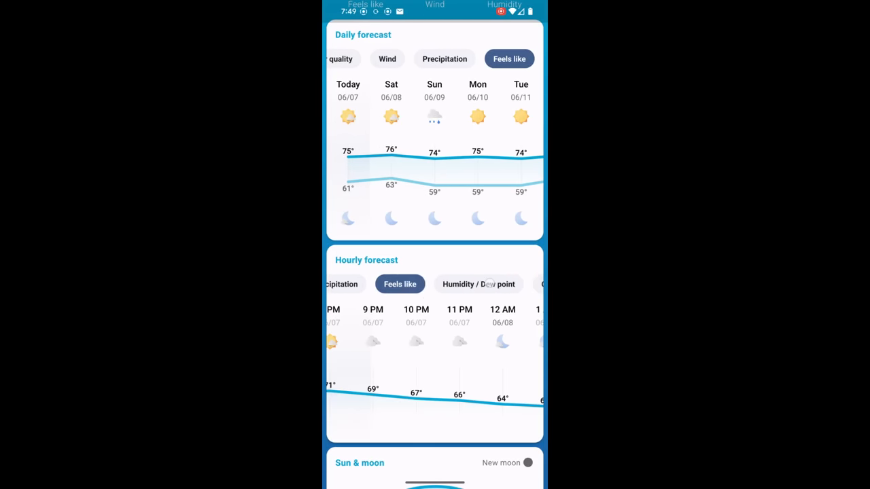
click(478, 284)
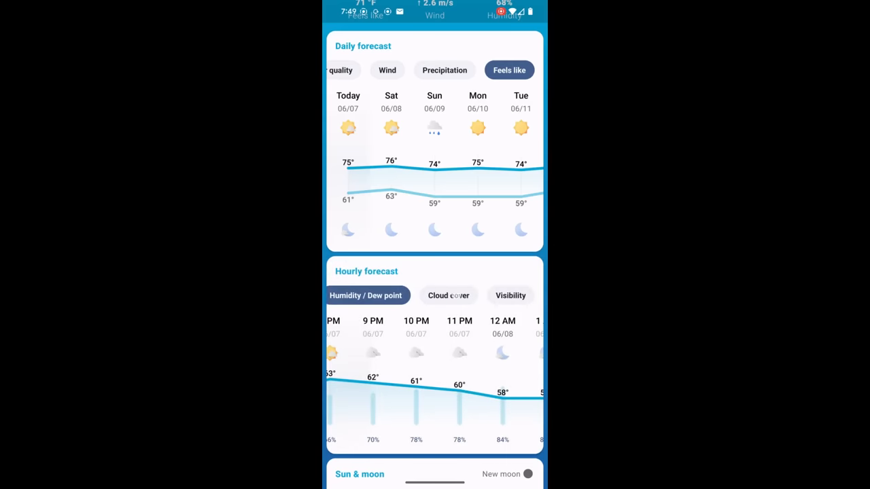
click(511, 294)
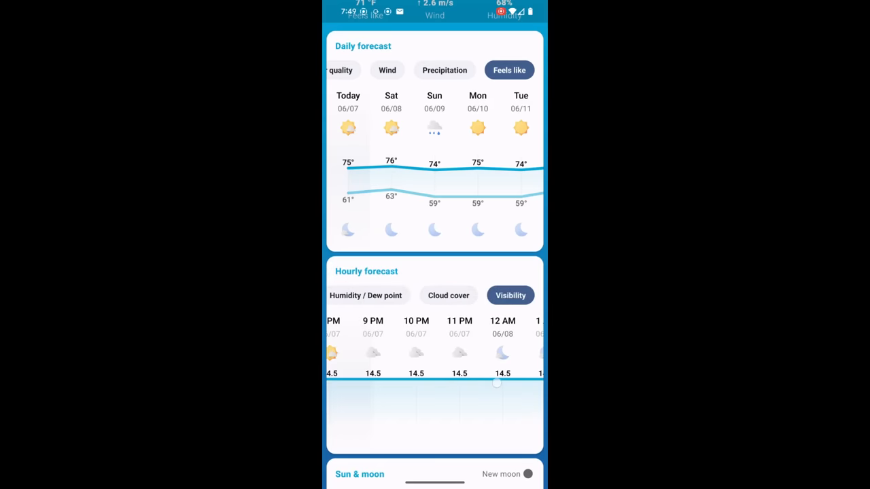
Scroll through Boston's forecast details and open the app Settings
scroll(down, 3)
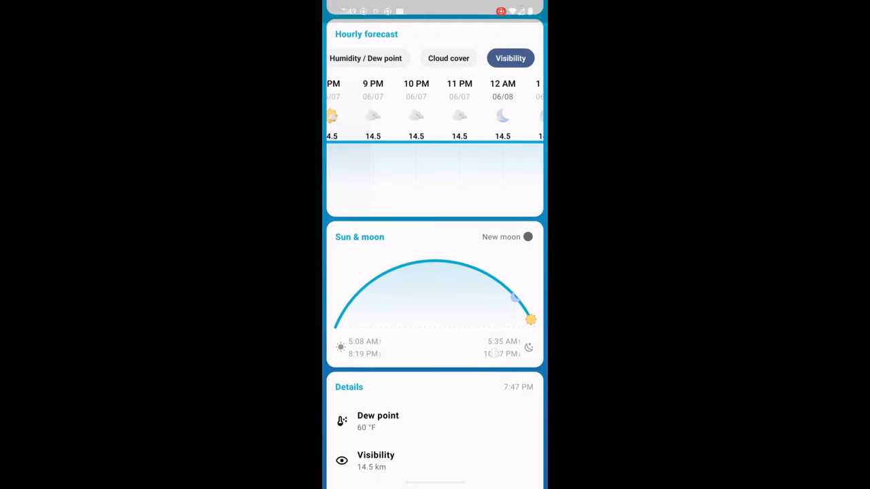
scroll(down, 3)
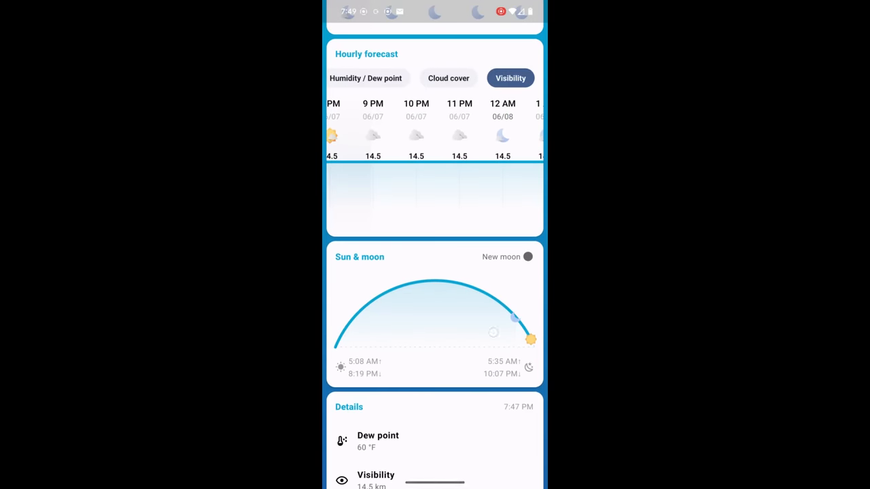
scroll(down, 3)
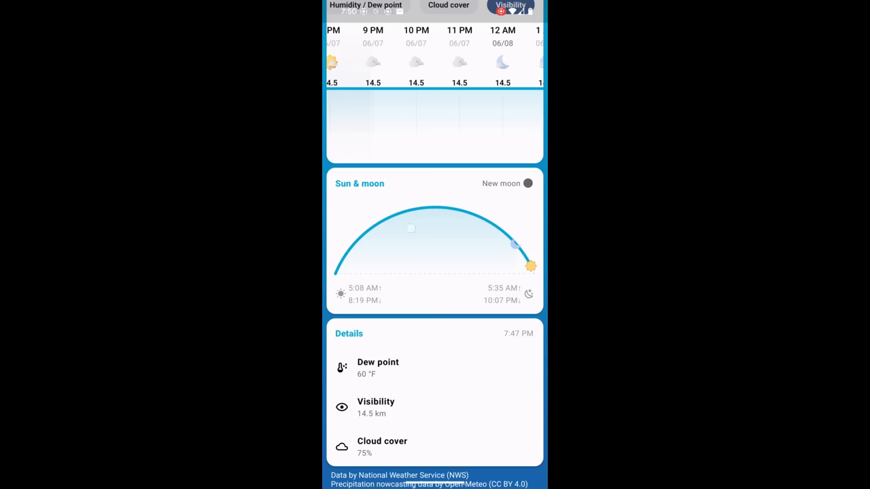
scroll(down, 3)
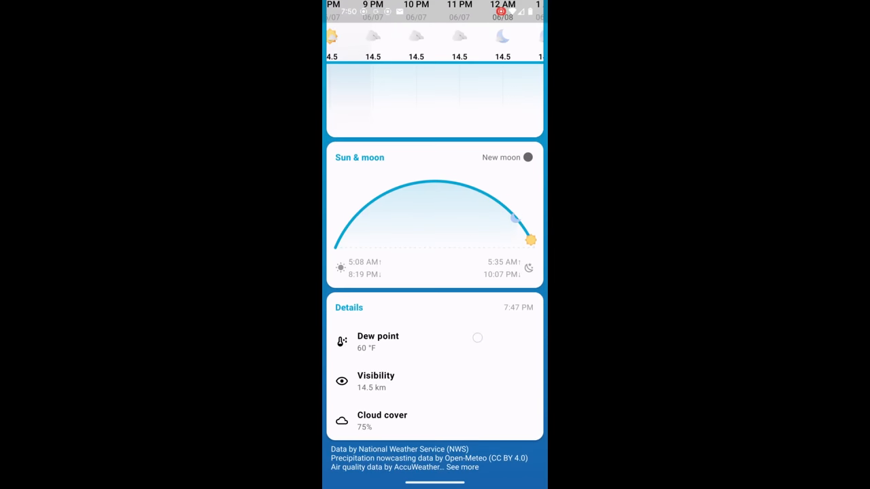
scroll(down, 3)
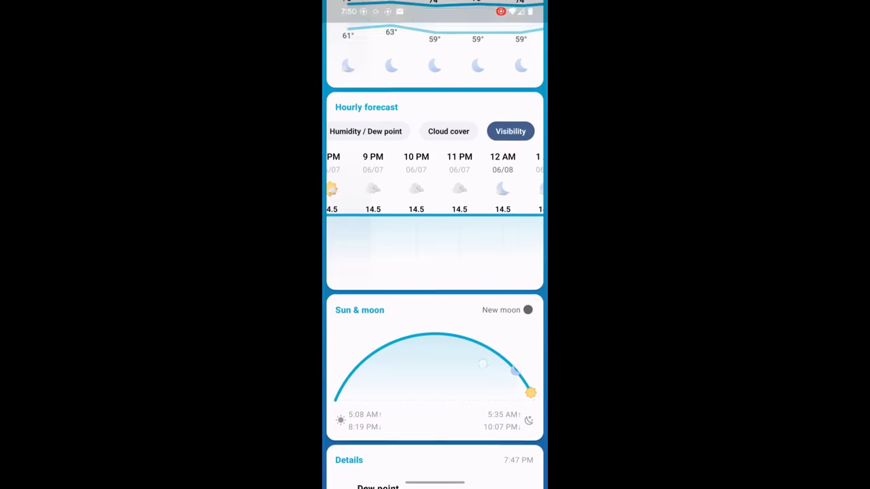
scroll(down, 3)
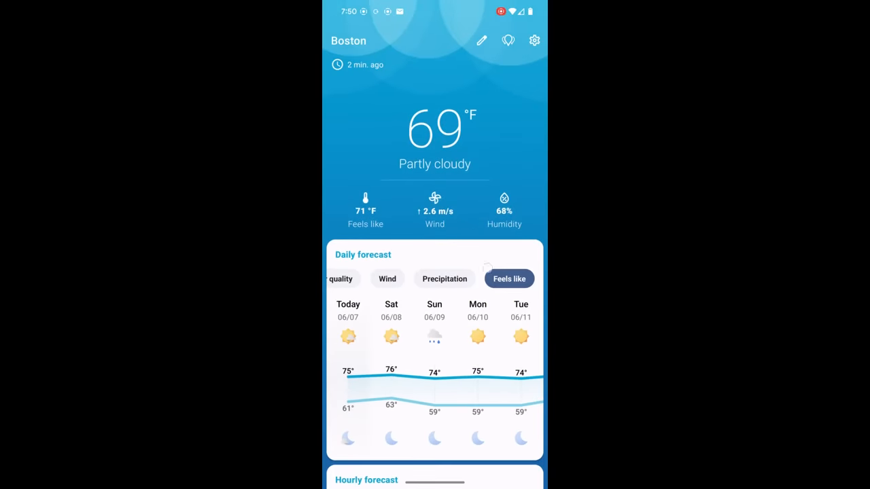
scroll(down, 3)
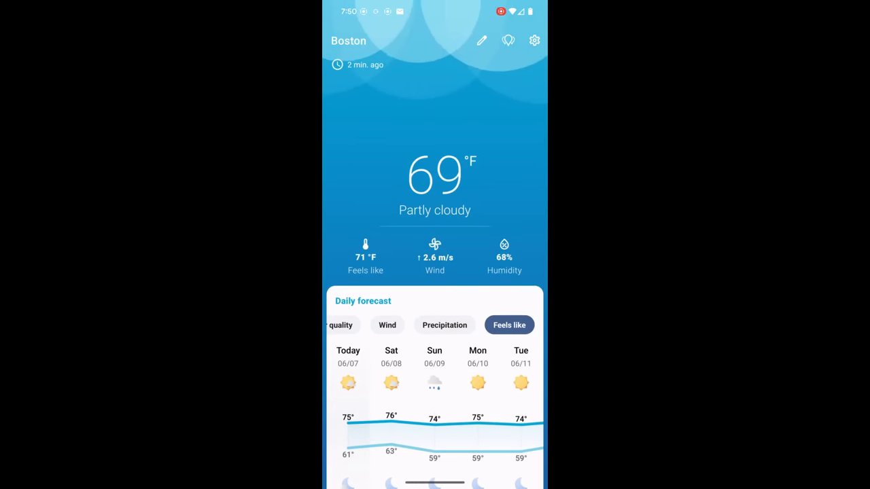
click(534, 41)
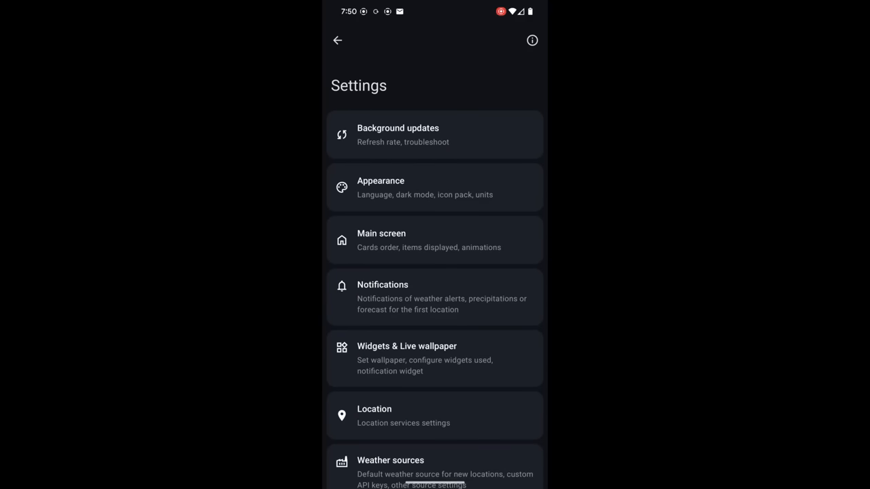
Check the background refresh rate, leaving it at 1.5 hours
click(480, 137)
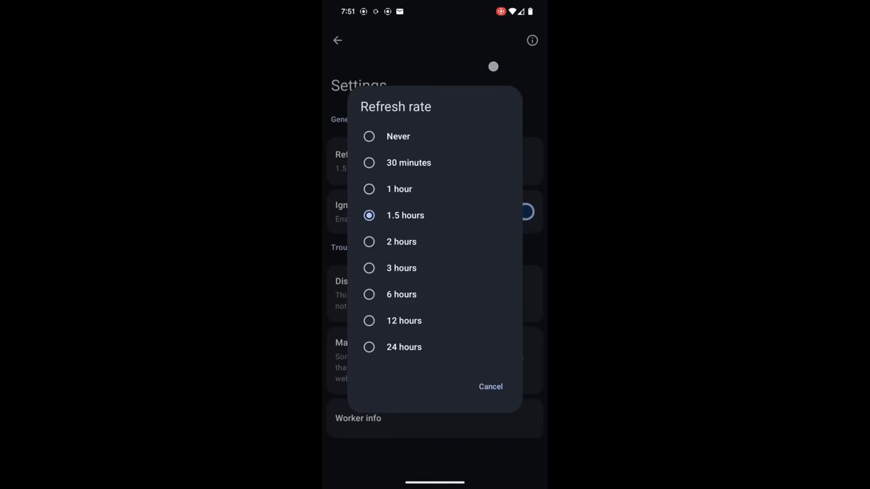
click(490, 387)
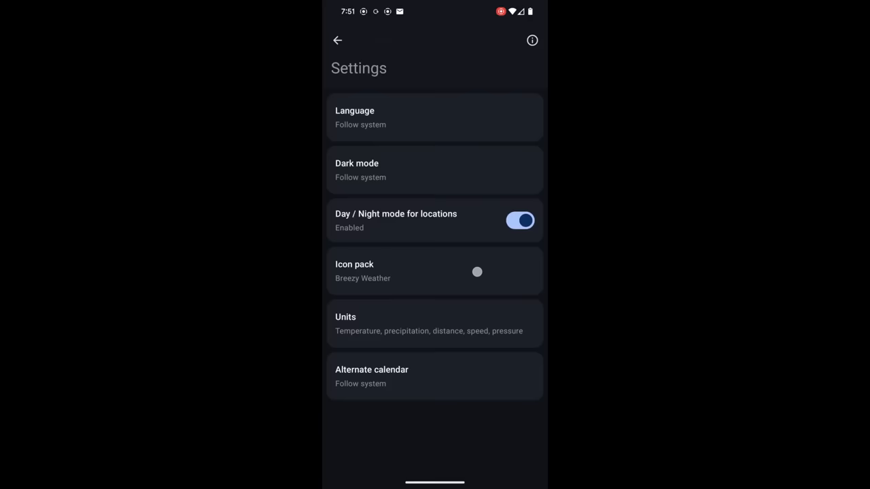
Review the Units settings, keeping precipitation in mm and speed in m/s
scroll(up, 3)
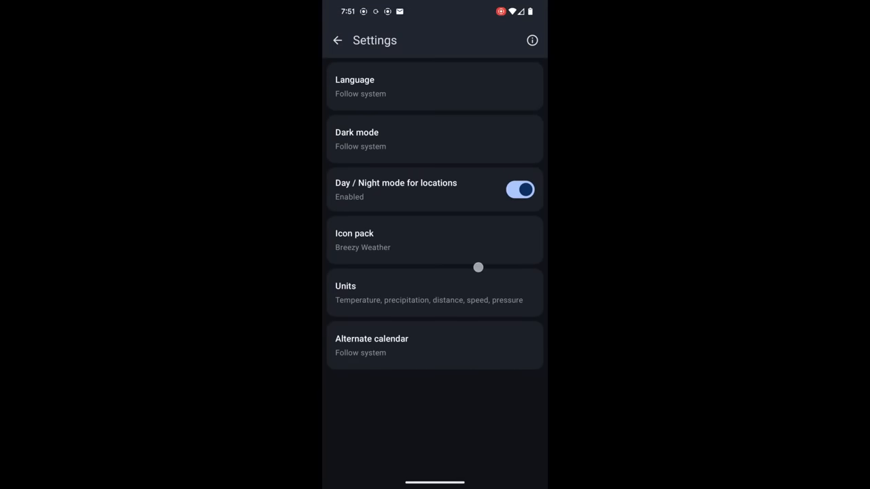
mouse_move(477, 267)
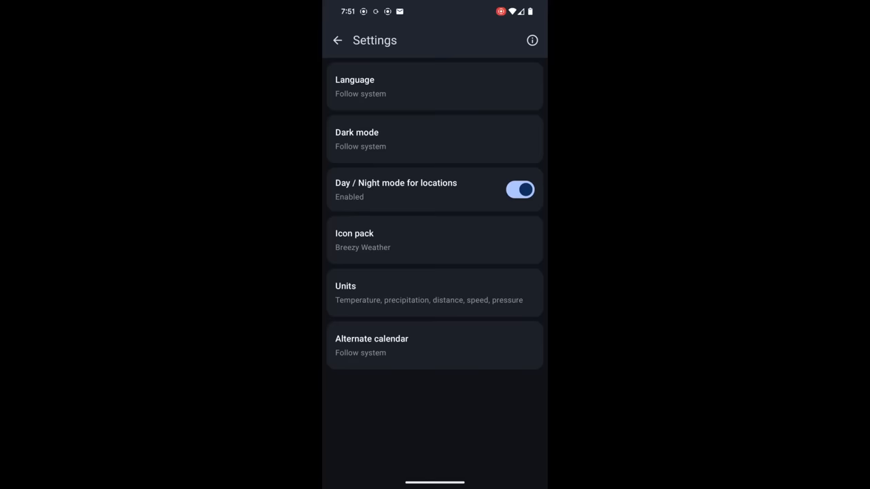
click(434, 292)
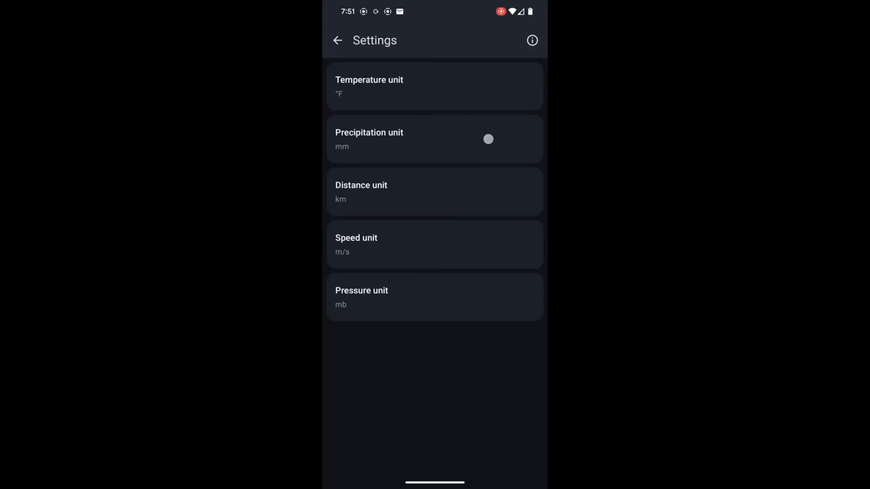
click(434, 139)
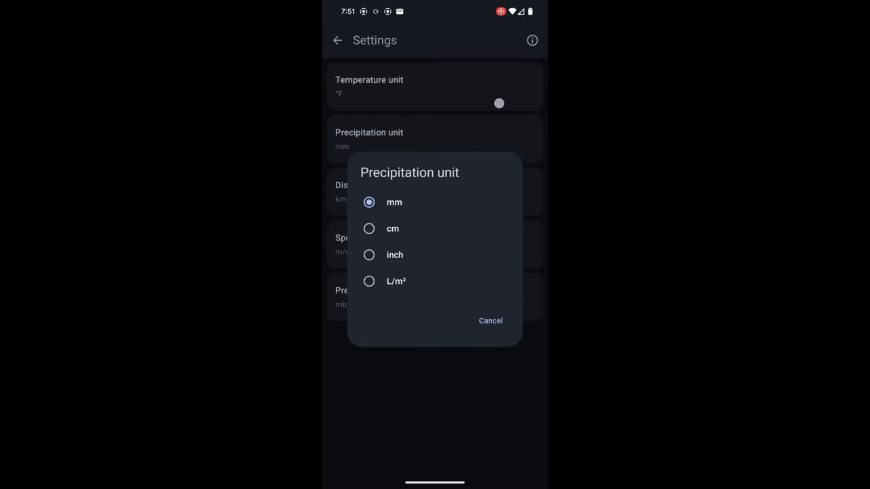
click(490, 320)
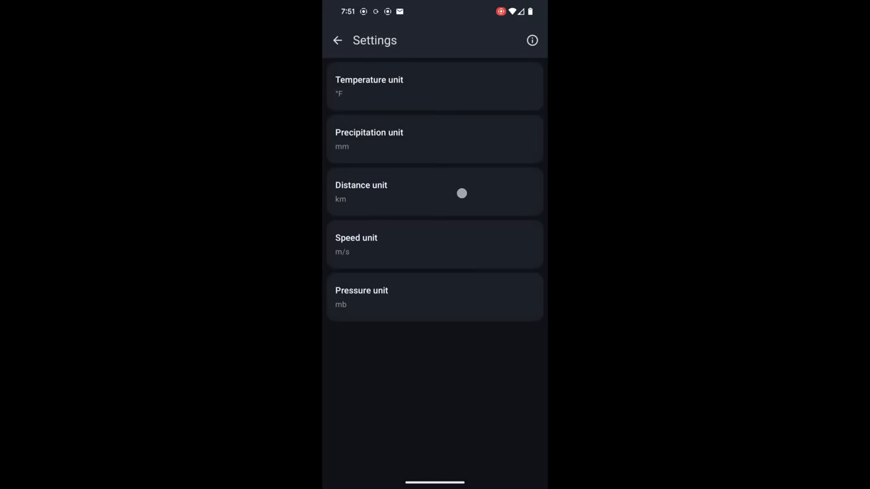
click(435, 192)
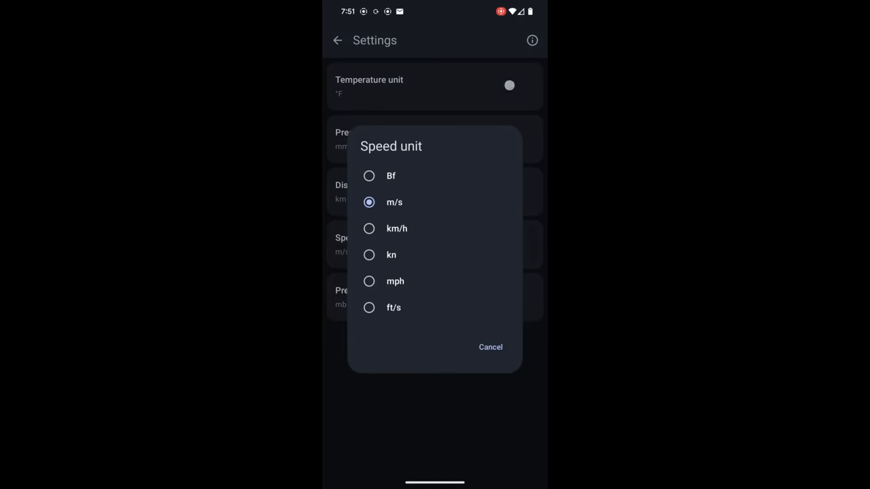
click(489, 347)
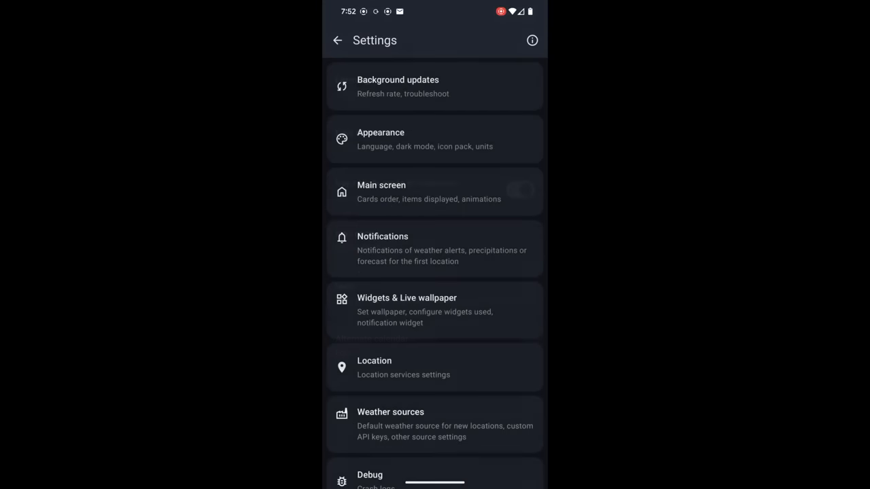
Browse the forecast cards, keep background animation on Follow system, and disable the gravity sensor
click(429, 191)
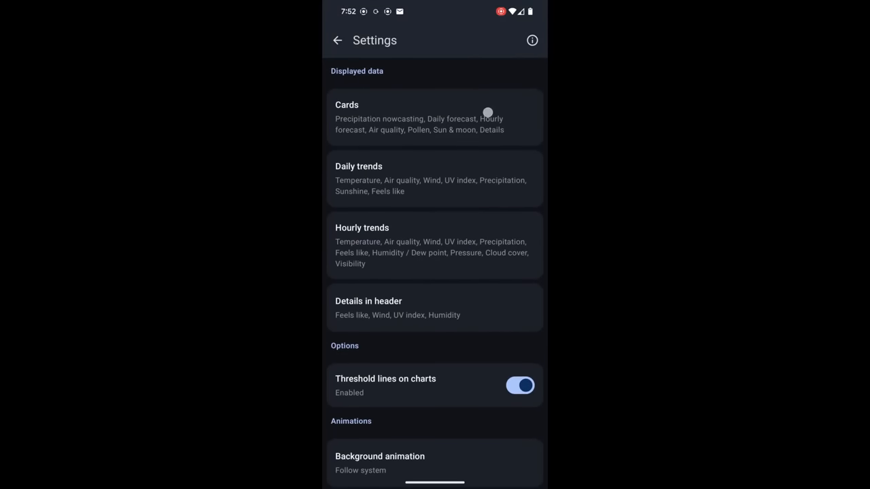
click(434, 117)
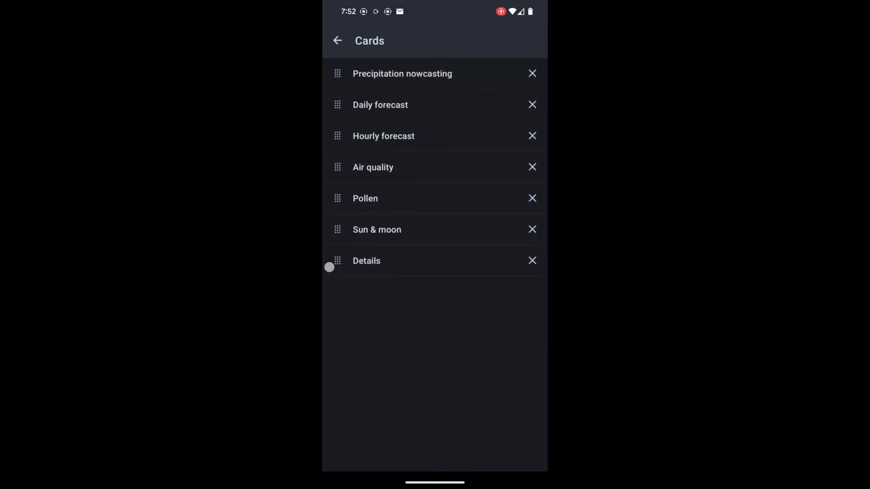
click(338, 40)
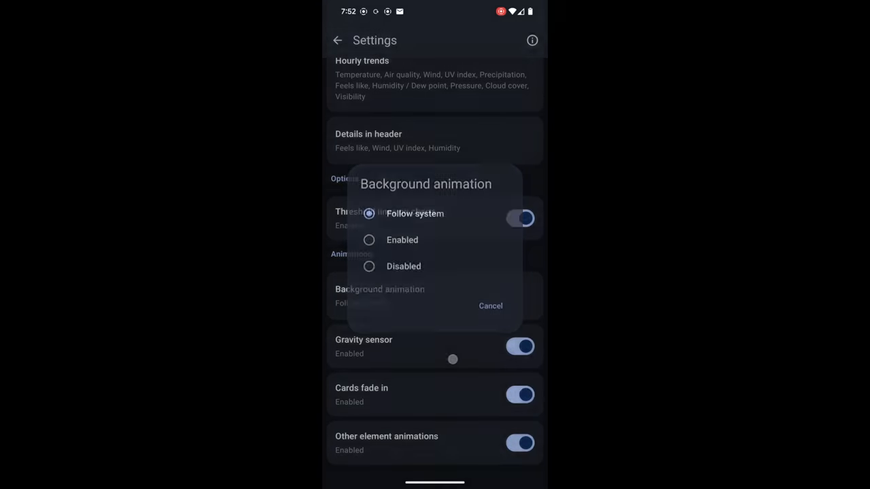
click(490, 306)
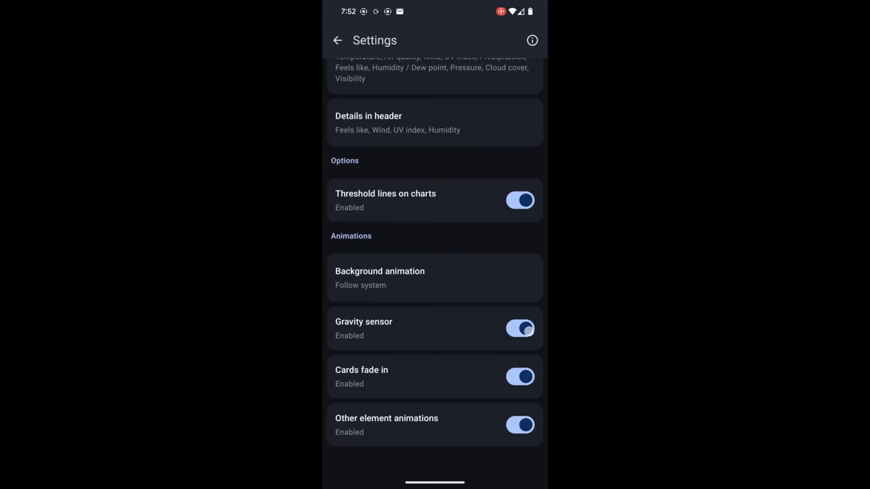
click(520, 328)
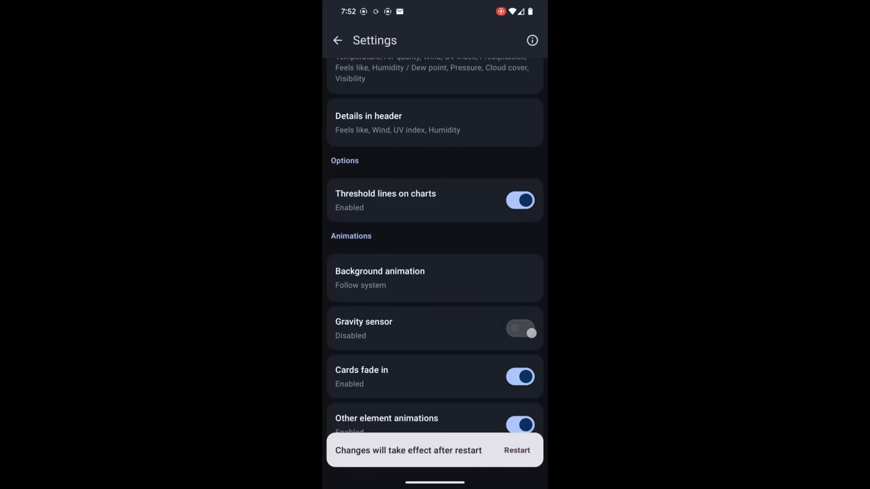
click(520, 328)
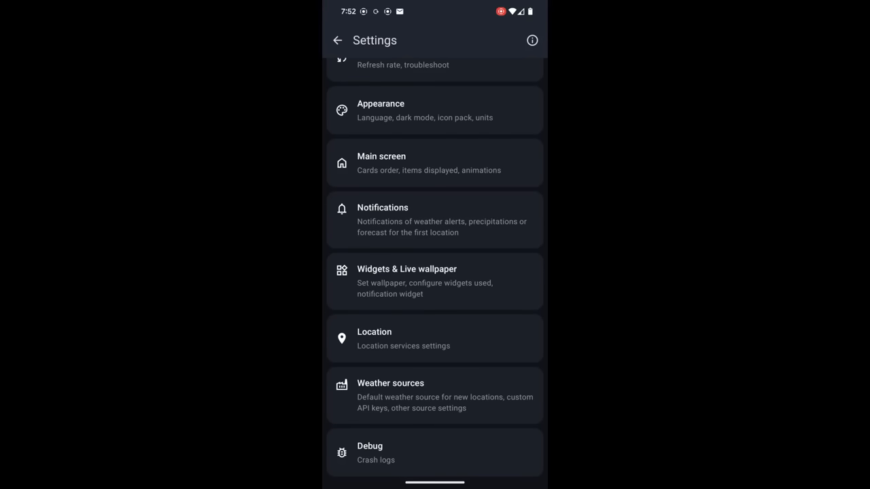
Turn on the weather notification widget and check Boston's 69° forecast in the shade
scroll(down, 3)
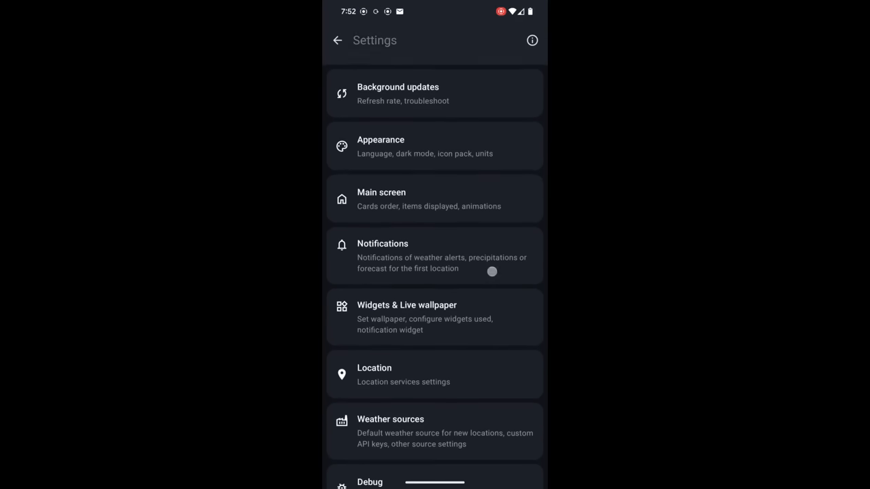
click(435, 255)
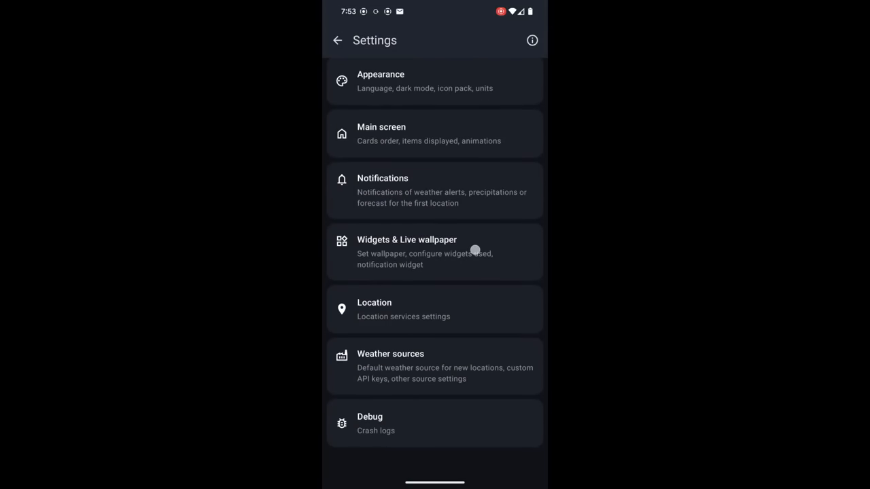
click(434, 252)
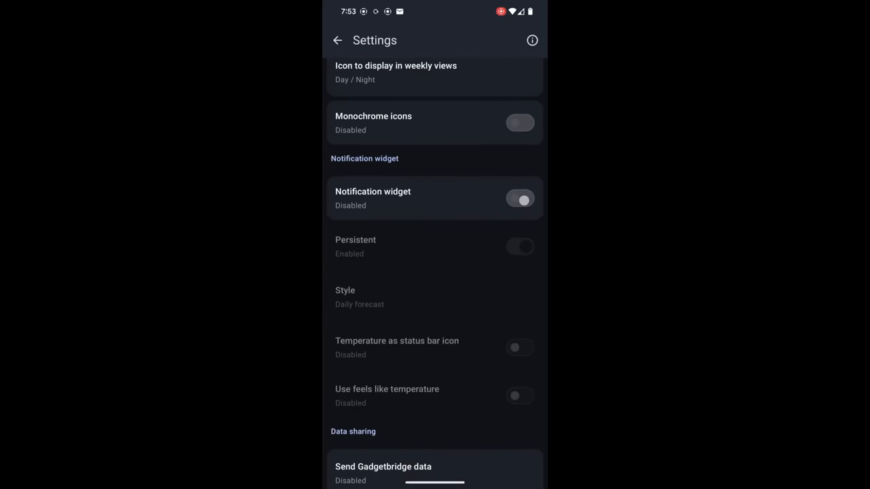
click(520, 198)
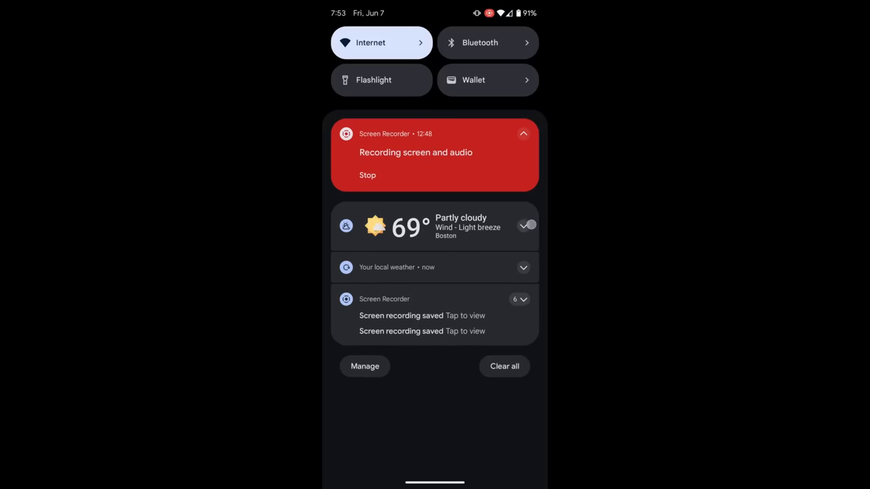
click(523, 225)
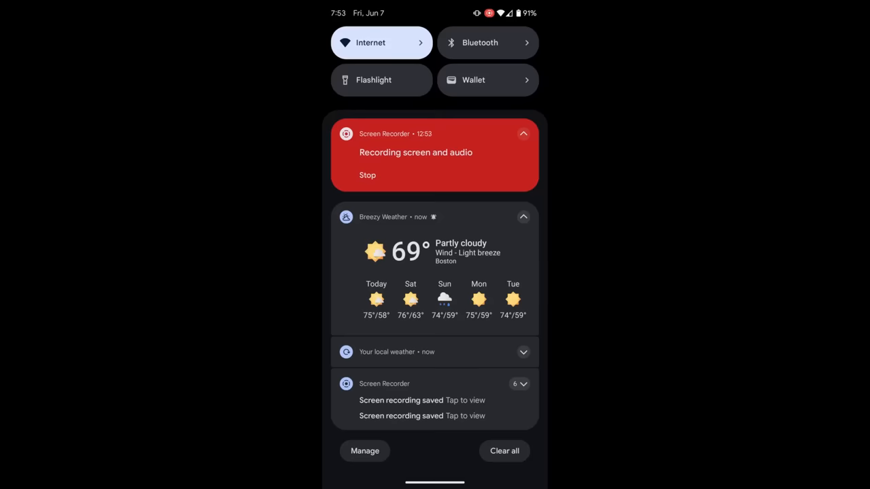
click(523, 217)
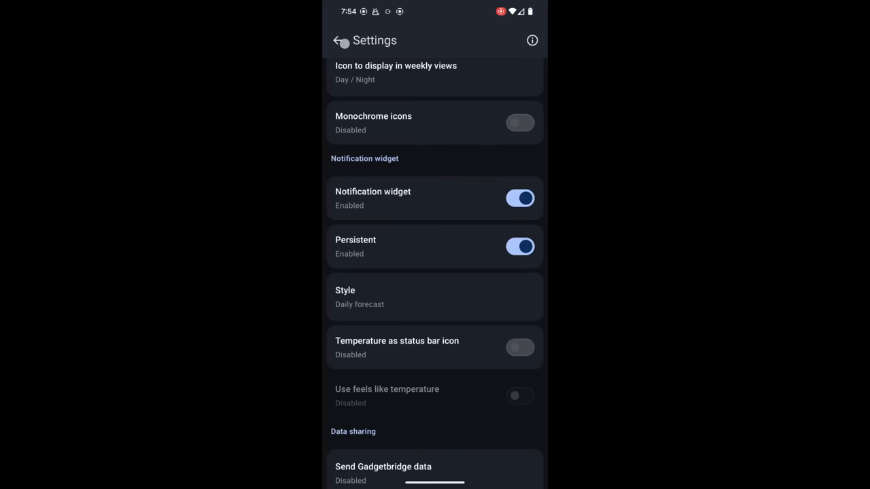
Review Boston's weather sources, leaving air quality on the main source, then close them
click(337, 40)
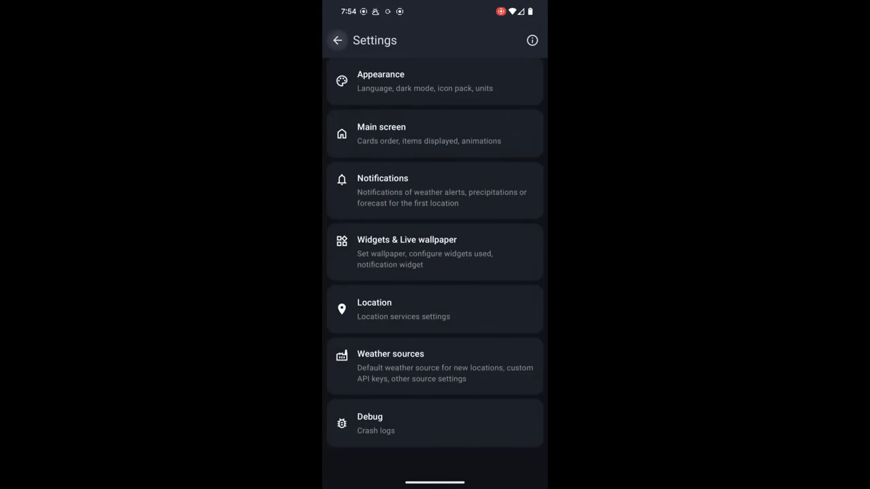
click(338, 40)
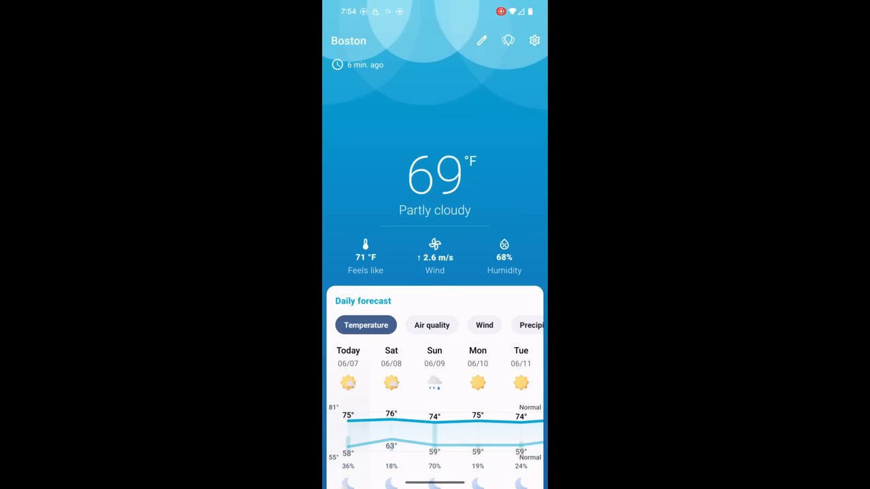
click(508, 41)
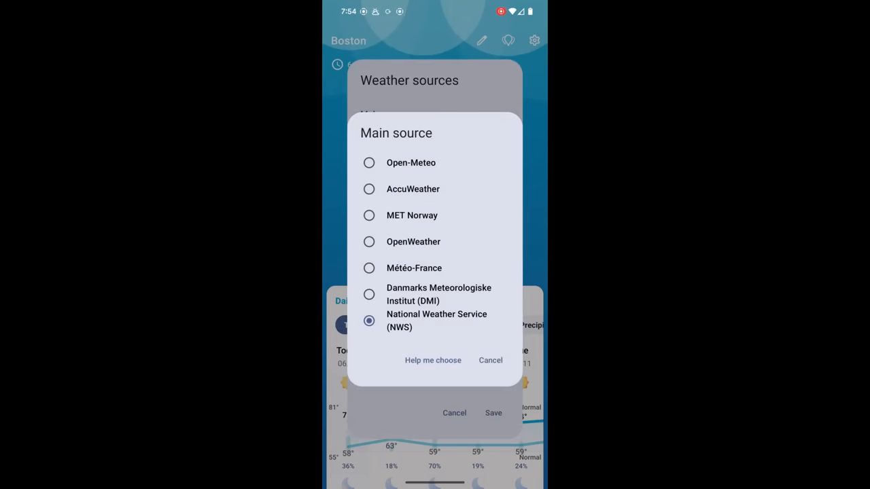
click(368, 189)
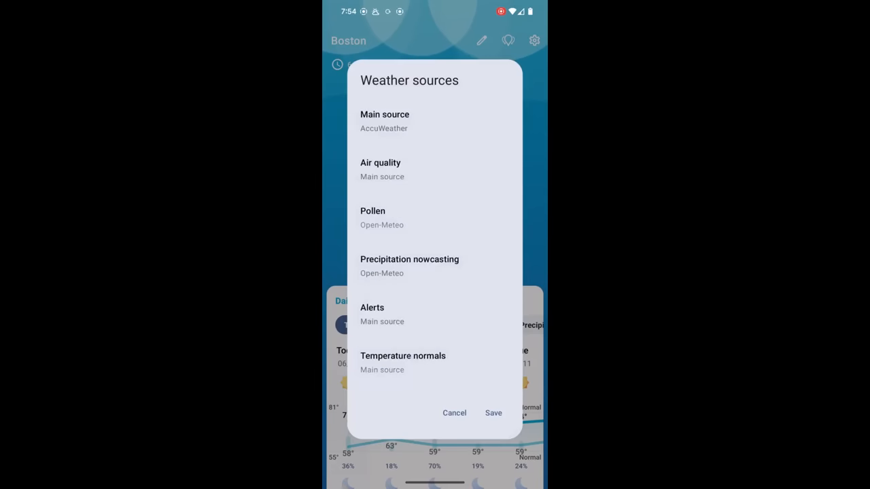
click(380, 170)
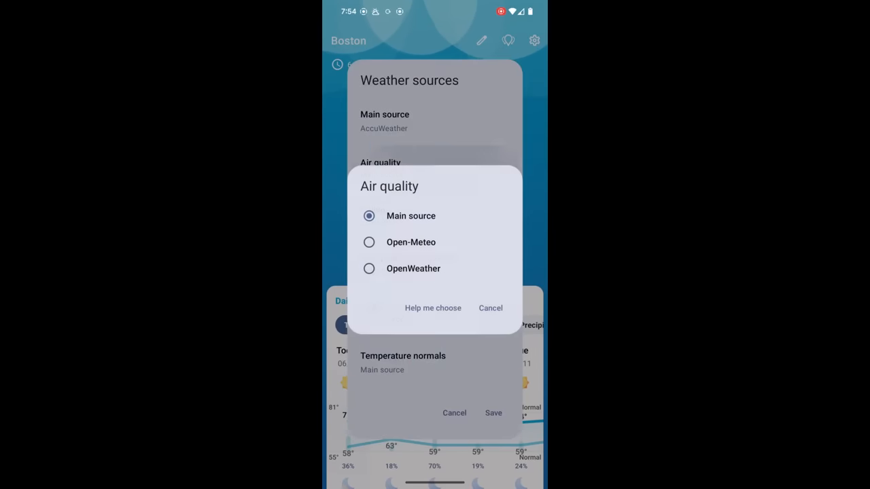
click(490, 308)
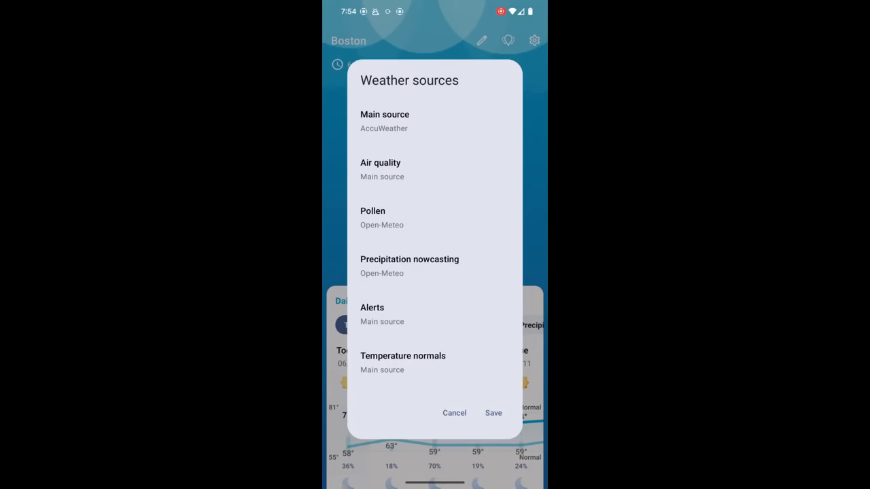
click(453, 413)
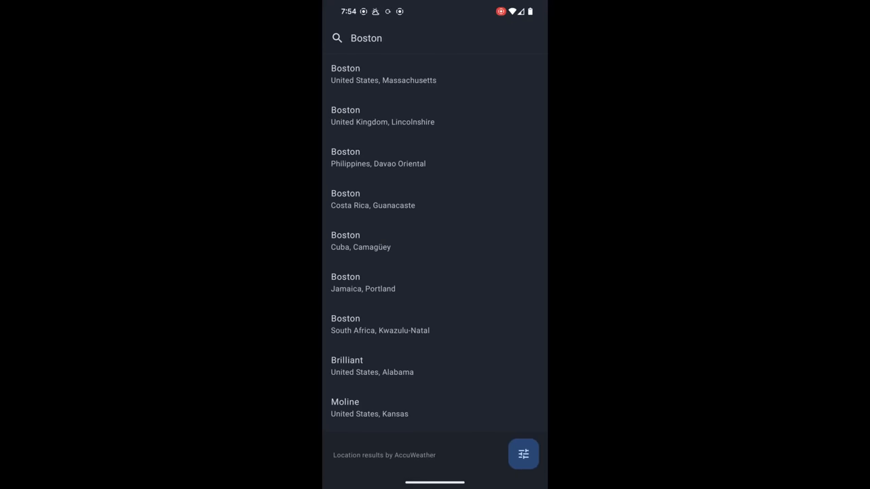
Add Boston, Massachusetts with National Weather Service data and view its 68° partly sunny weather
click(523, 454)
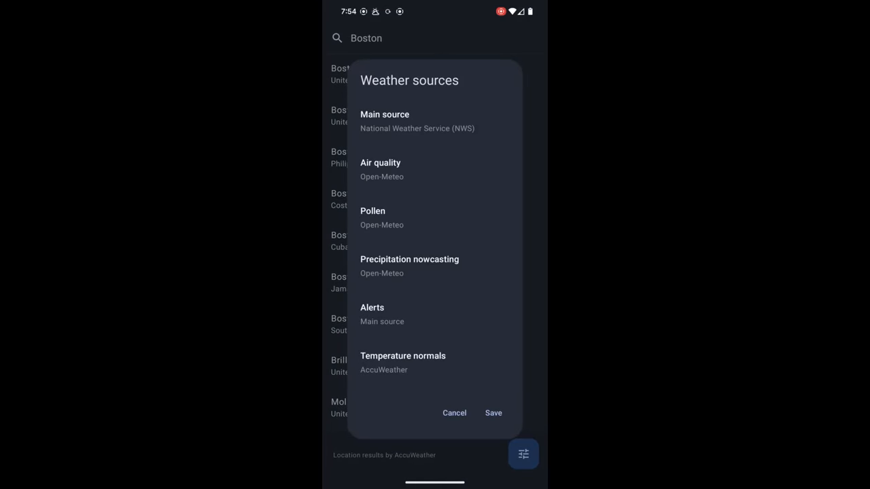
click(493, 413)
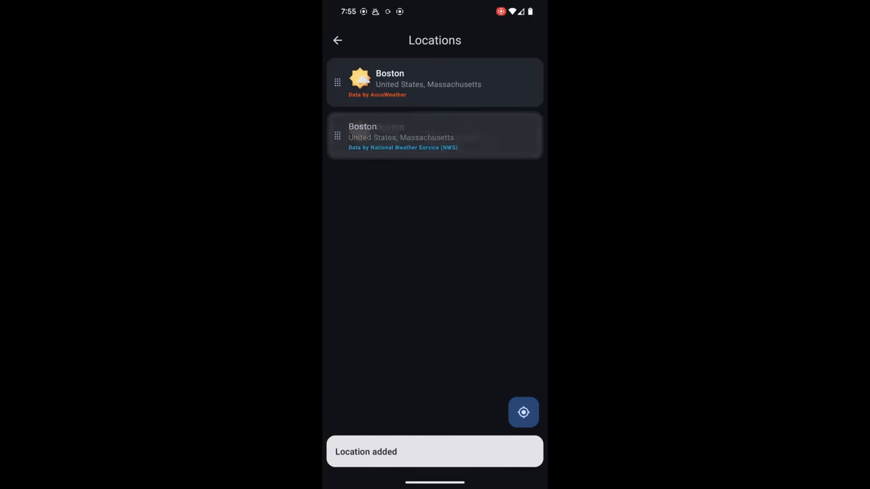
click(434, 82)
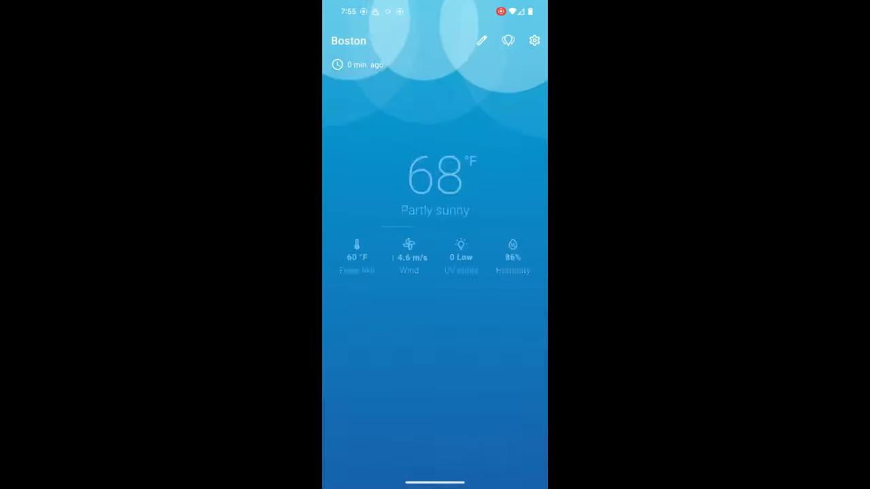
scroll(up, 3)
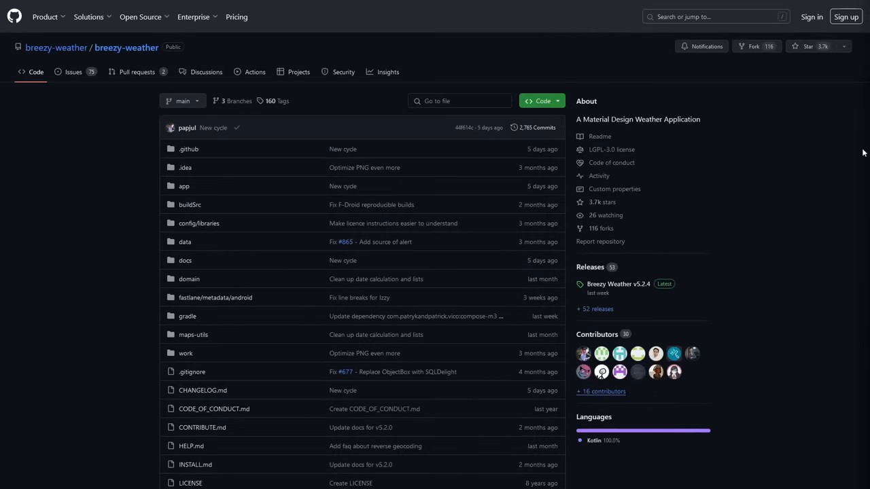
mouse_move(788, 131)
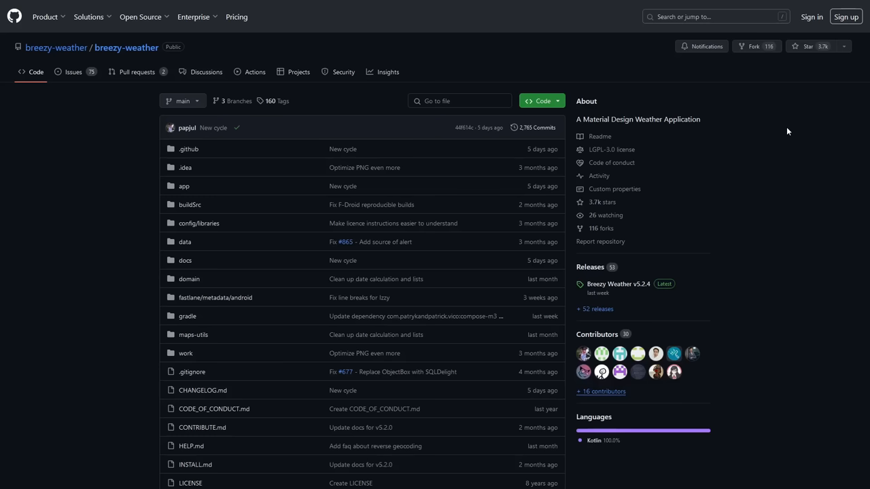
Scroll through the GitHub repository page's README and back up
scroll(down, 3)
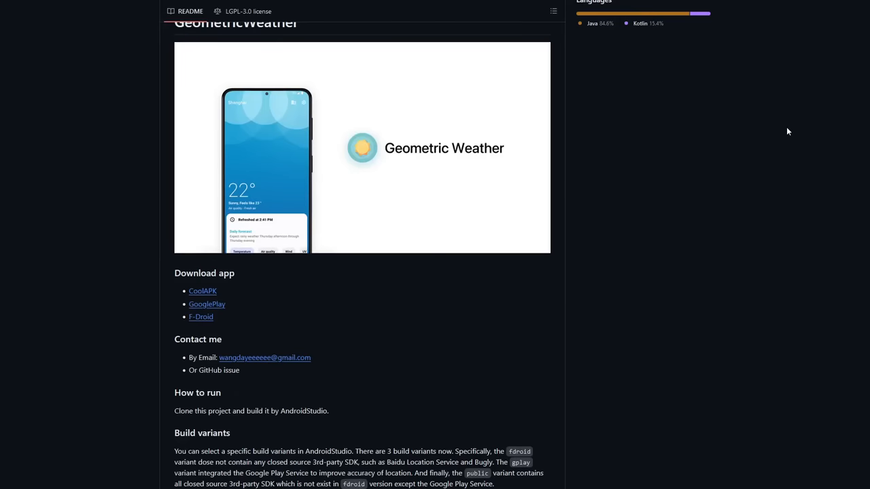
mouse_move(362, 148)
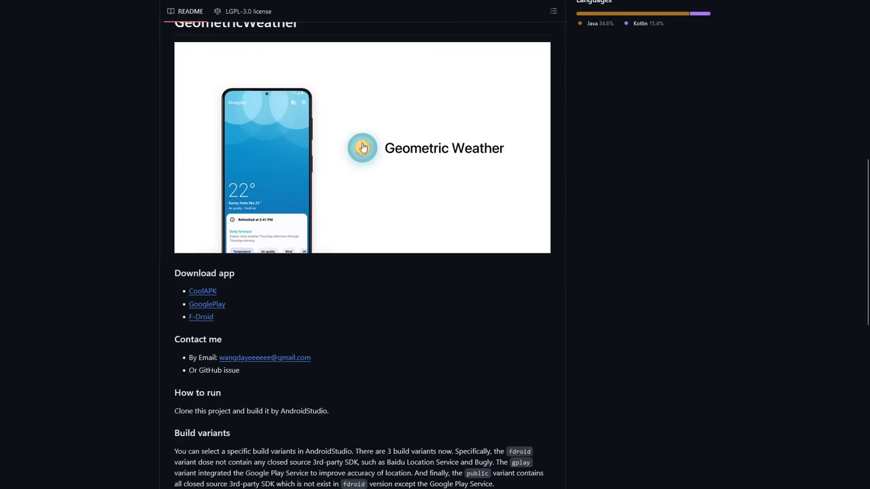
scroll(up, 3)
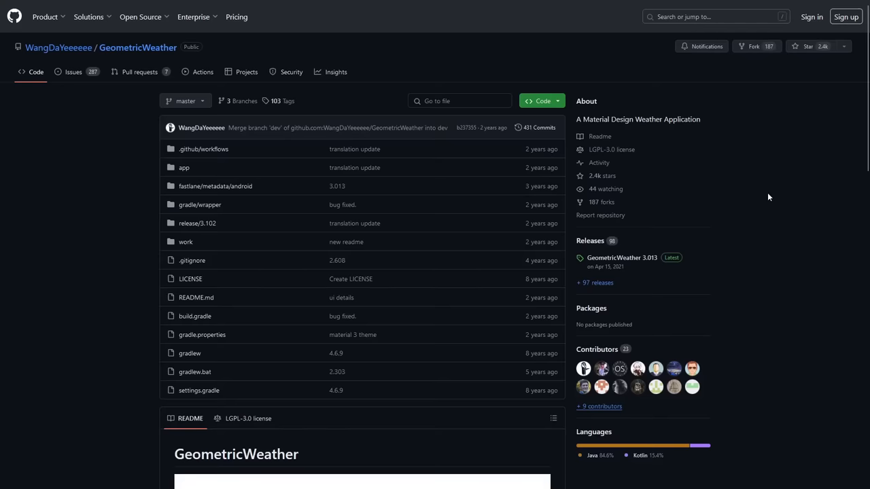
mouse_move(775, 205)
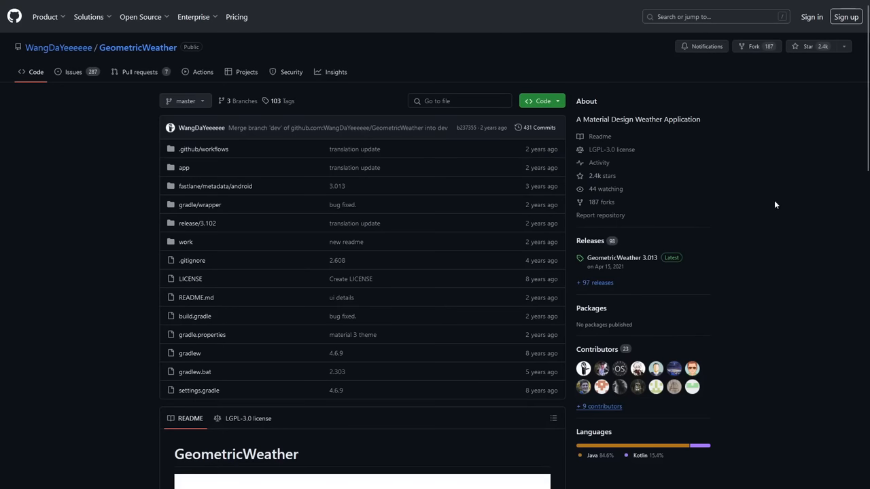
mouse_move(518, 133)
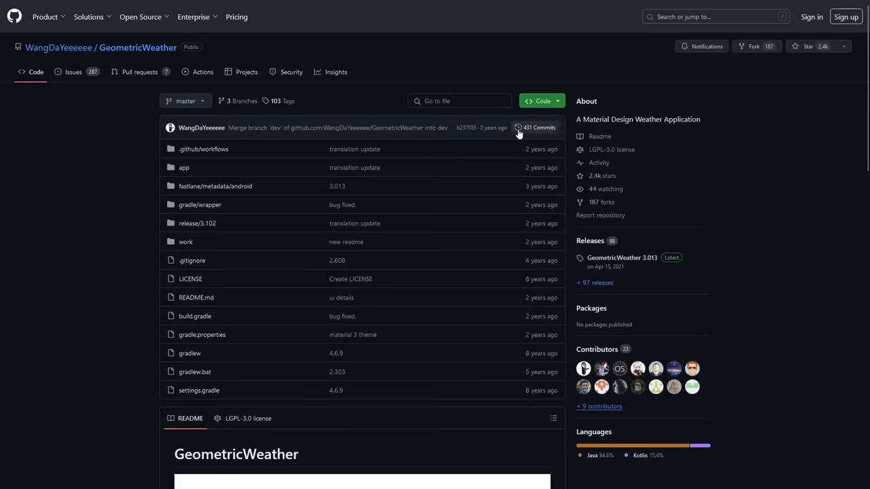
mouse_move(493, 128)
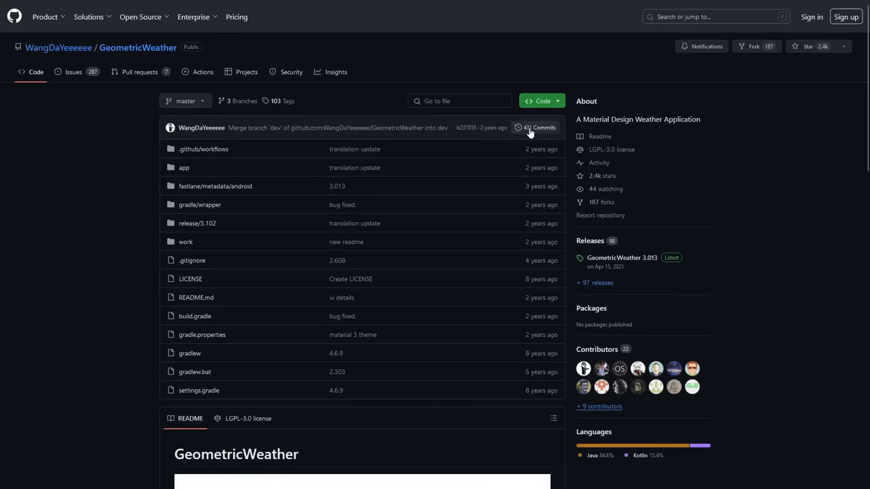
mouse_move(604, 176)
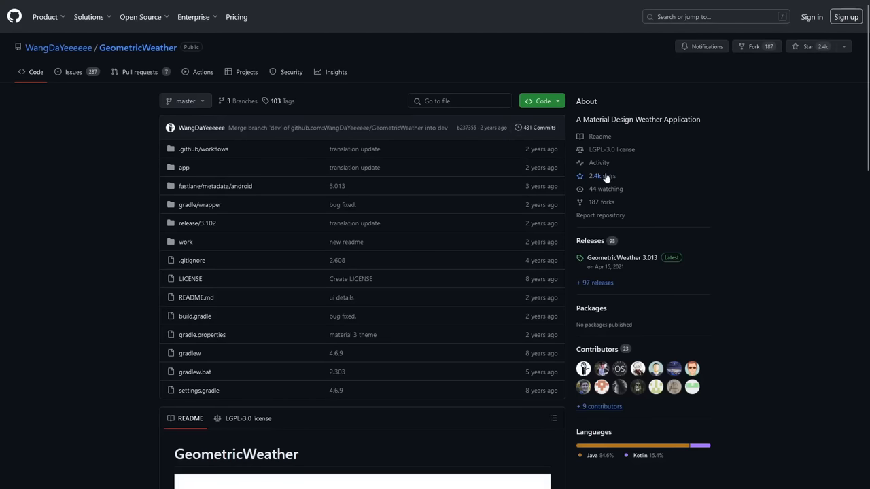
mouse_move(597, 176)
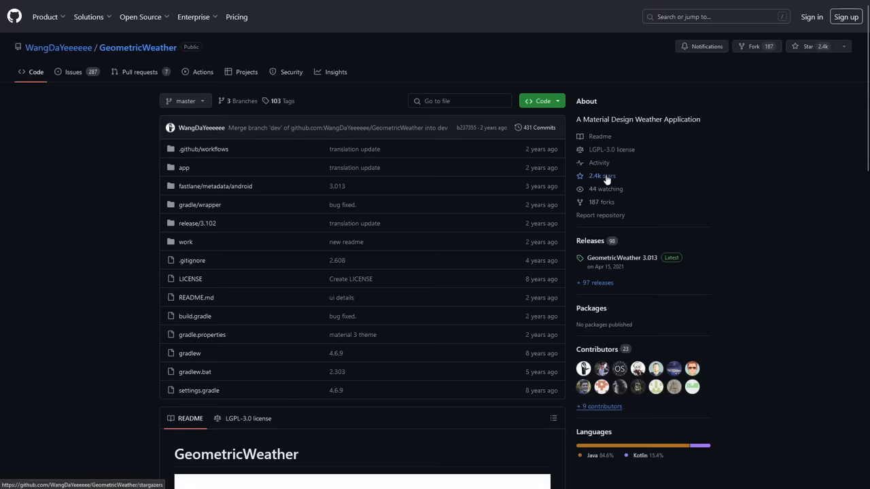
mouse_move(629, 187)
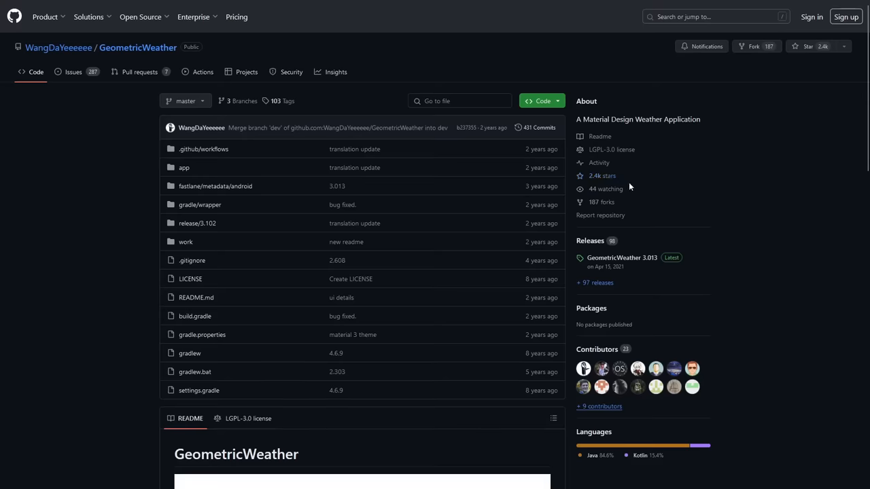
mouse_move(676, 192)
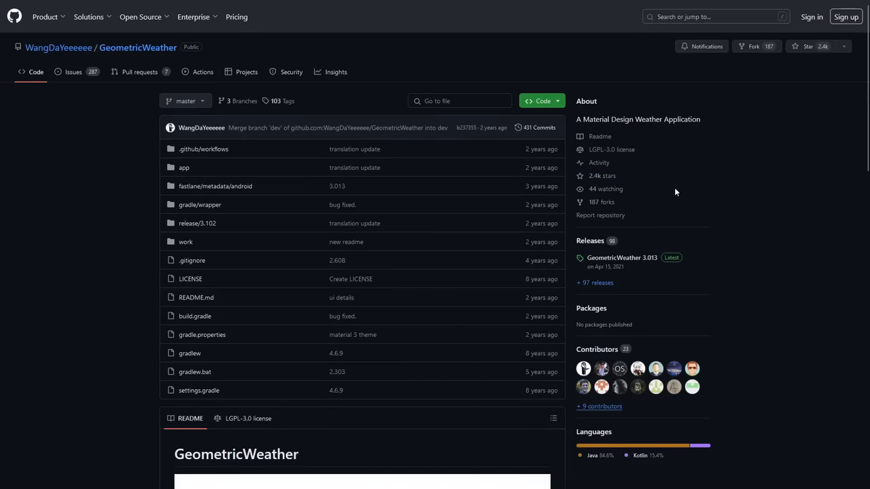
mouse_move(689, 174)
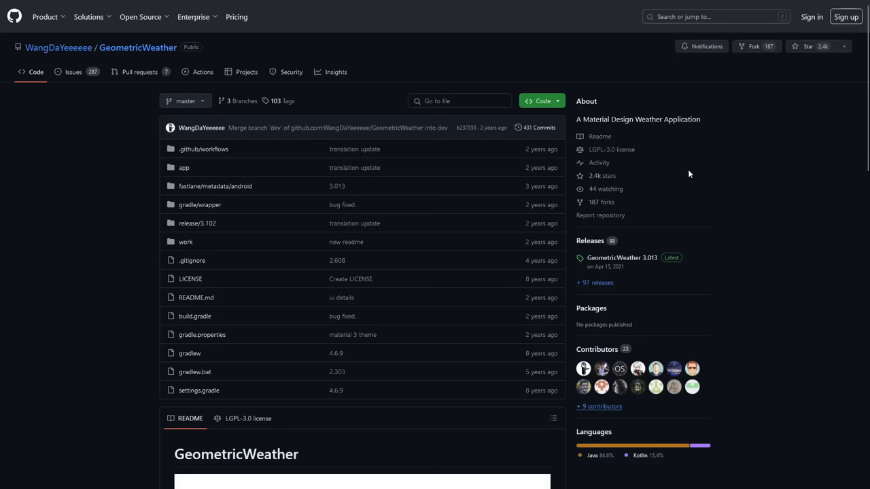
mouse_move(698, 186)
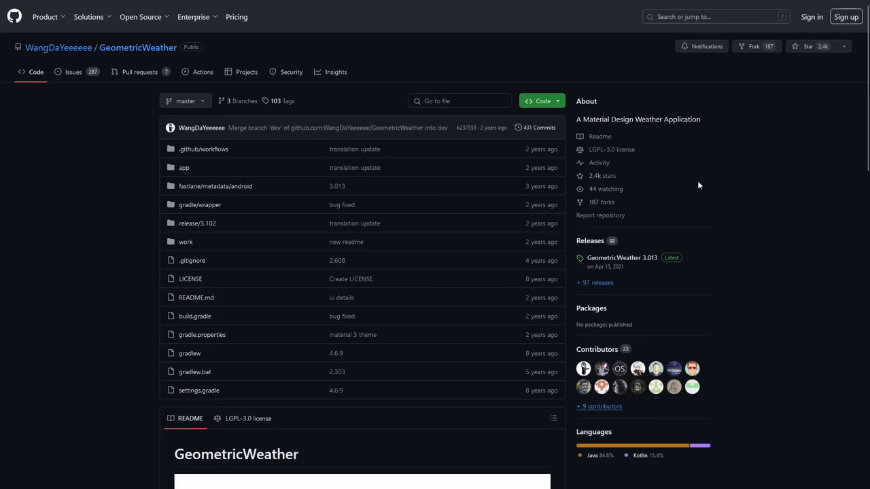
mouse_move(703, 234)
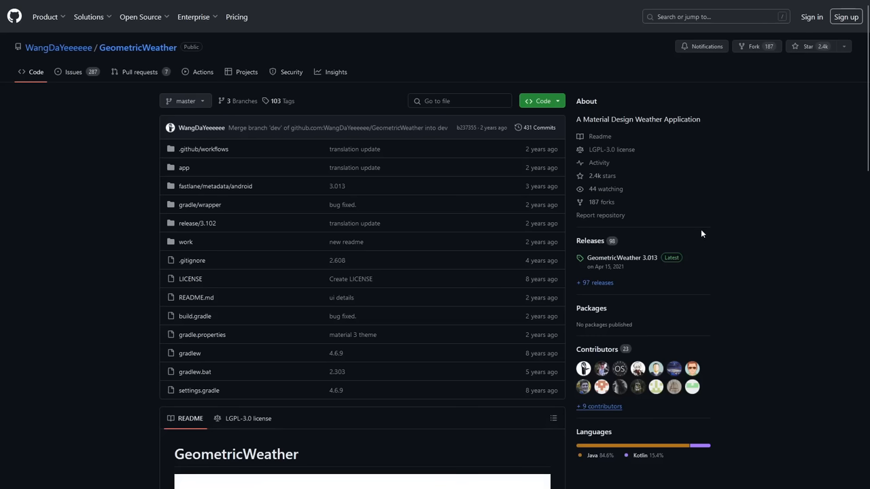
mouse_move(716, 223)
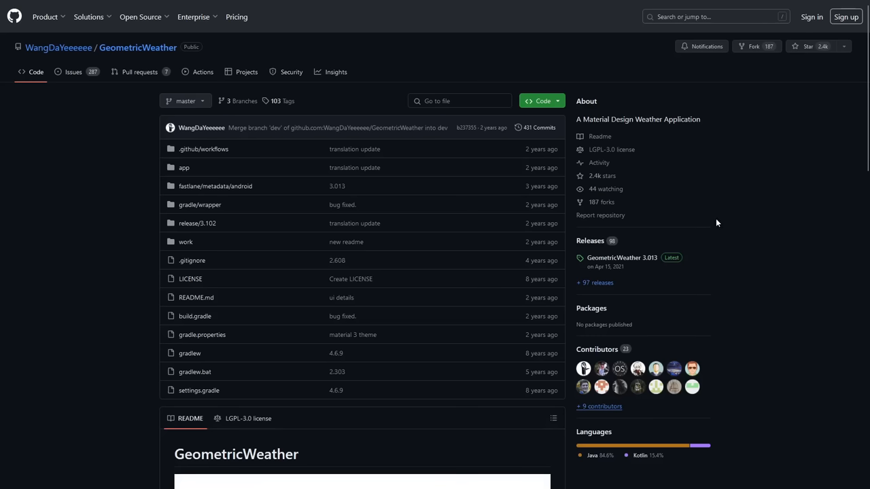
mouse_move(715, 207)
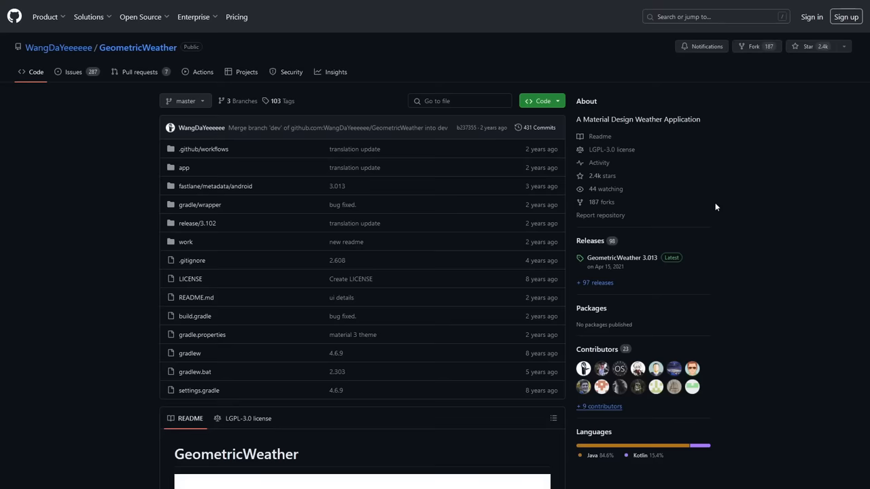
mouse_move(856, 246)
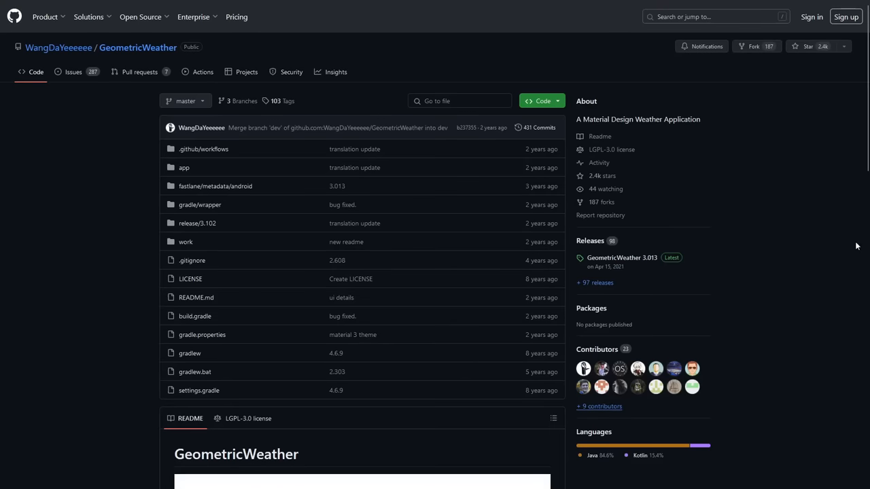
mouse_move(821, 216)
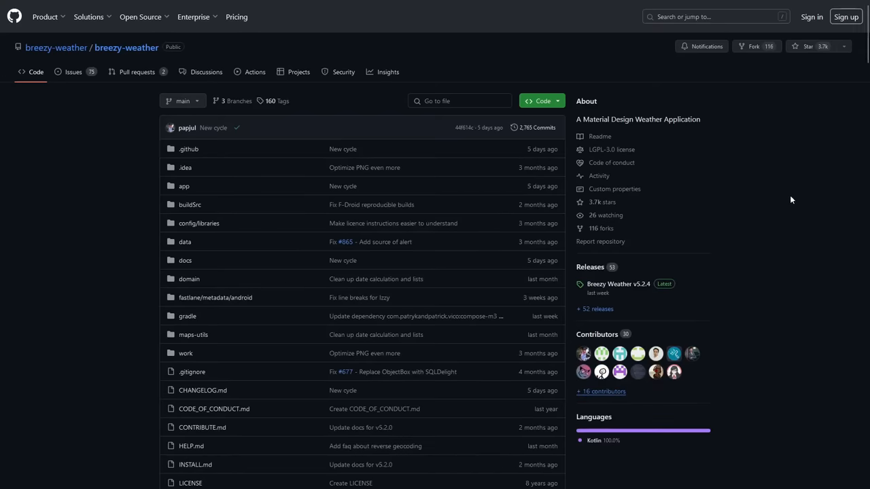
Scroll the breezy-weather README down to the Help and Contribute headings
scroll(down, 3)
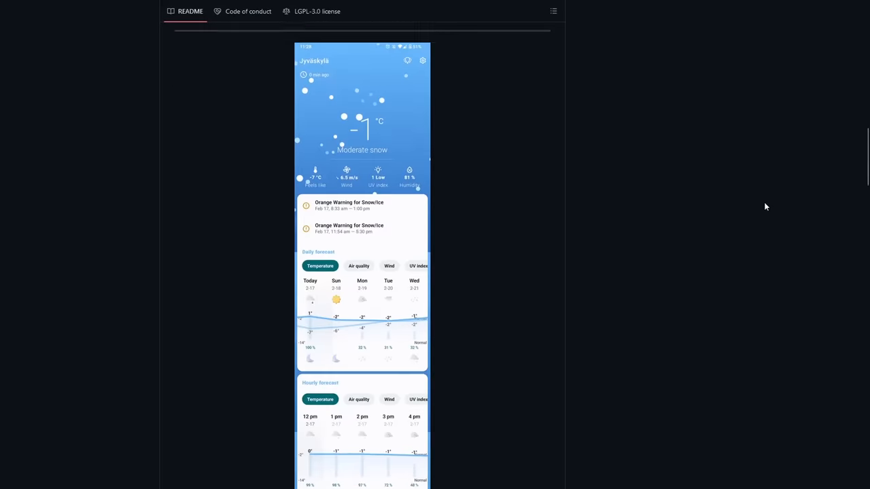
scroll(down, 3)
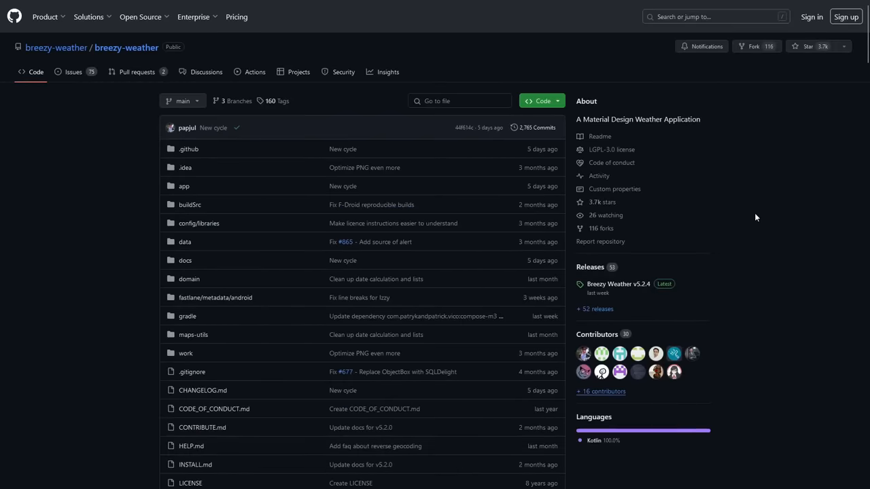
mouse_move(724, 262)
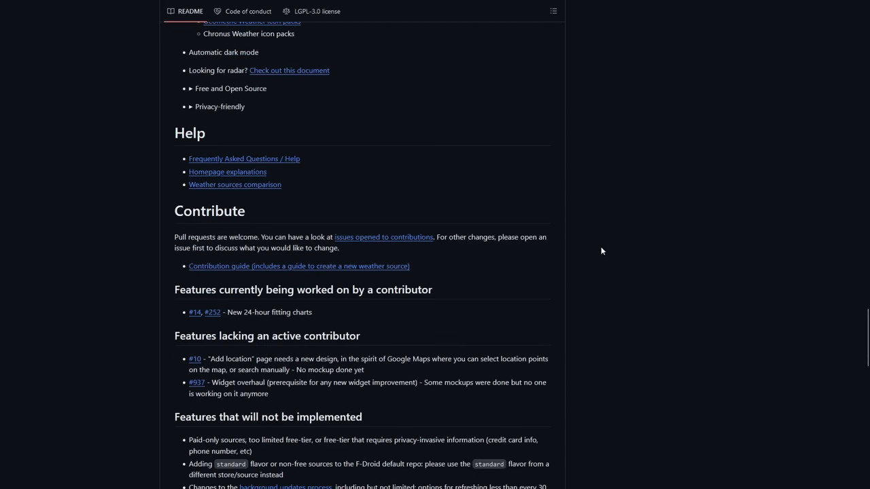
Scroll down to the Translations heading and its per-language completion chart
scroll(down, 3)
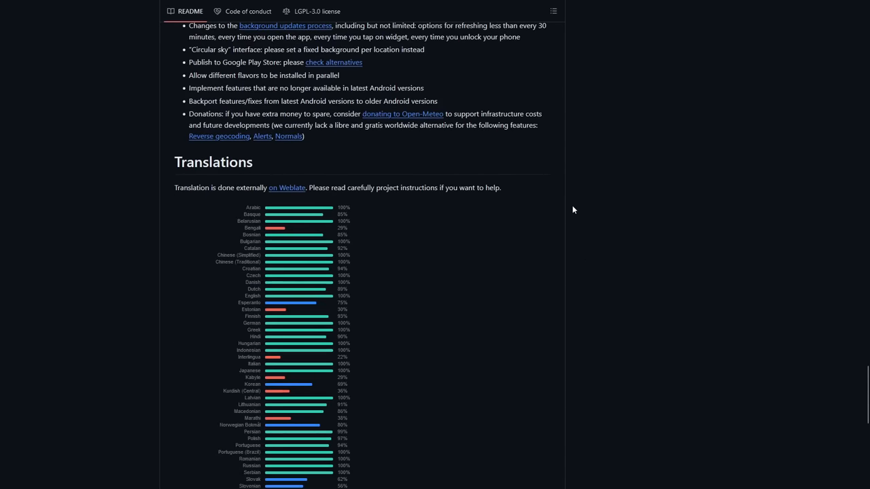
scroll(down, 3)
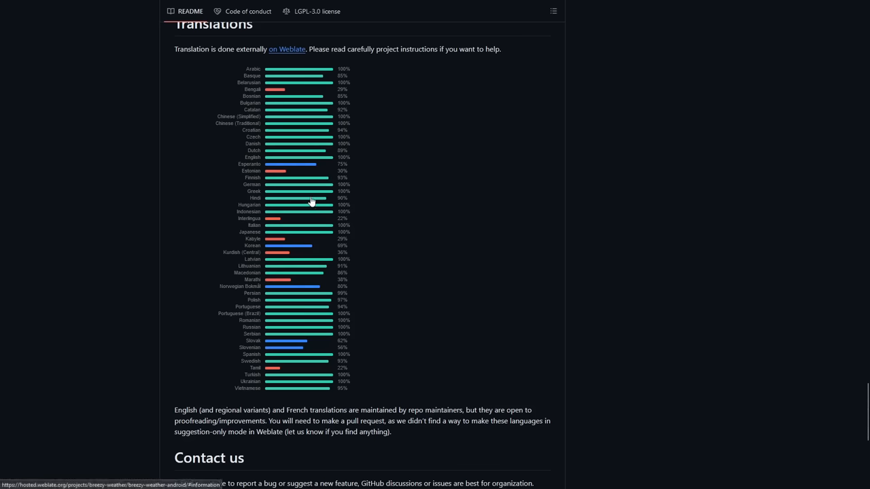
mouse_move(287, 182)
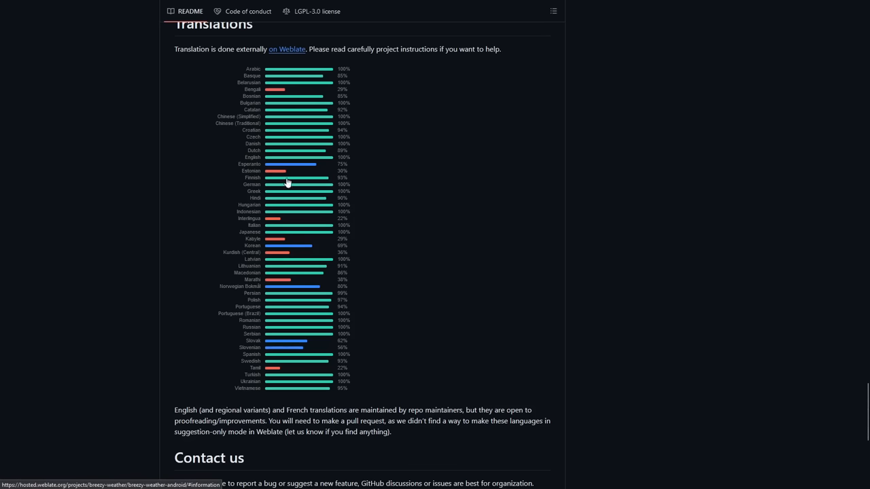
mouse_move(285, 248)
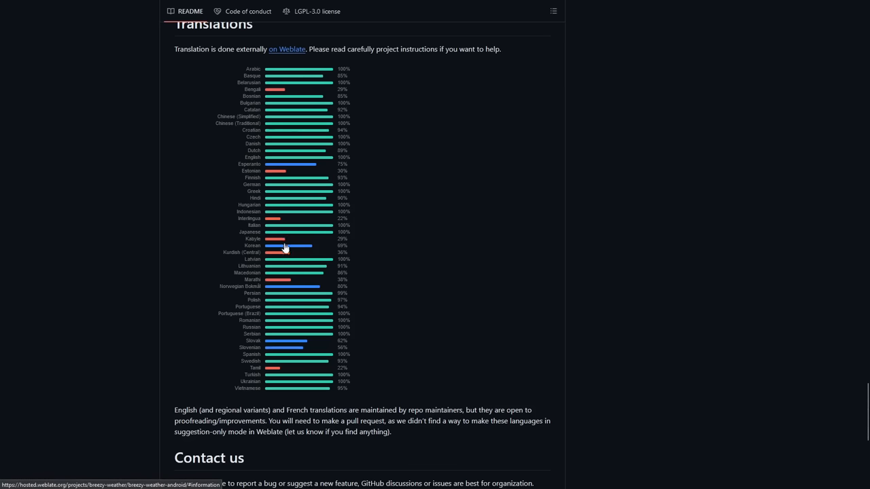
mouse_move(310, 253)
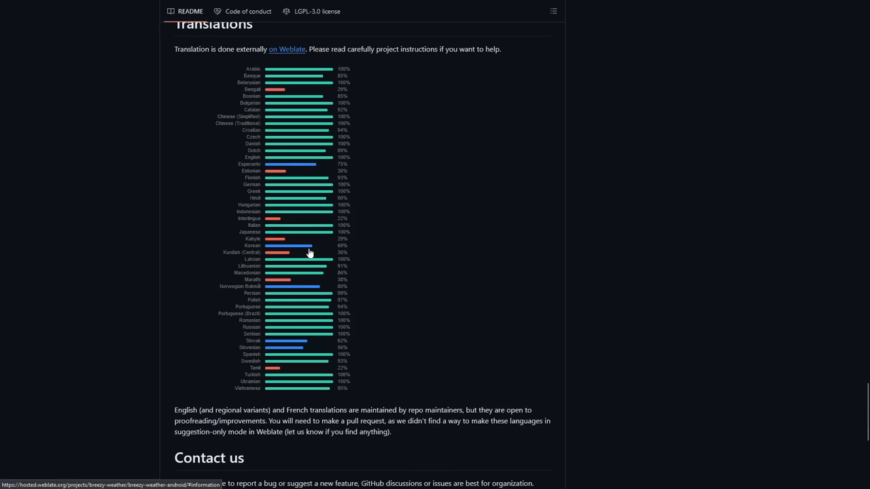
mouse_move(326, 252)
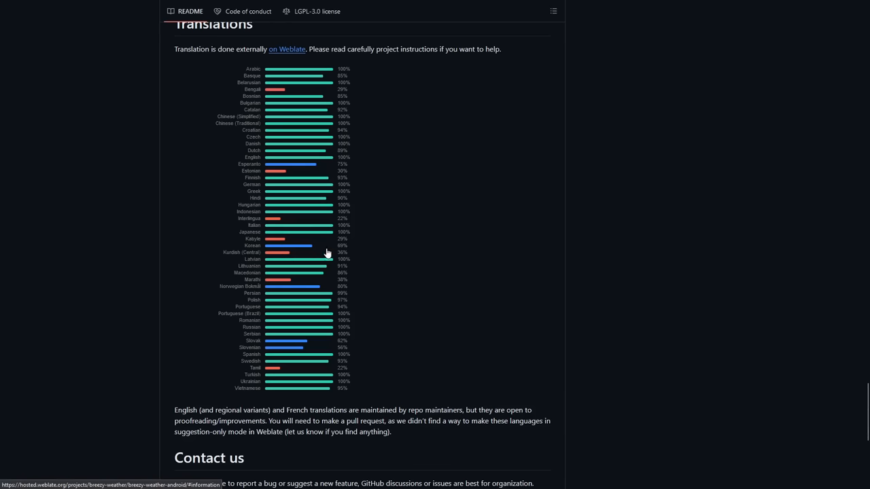
mouse_move(317, 247)
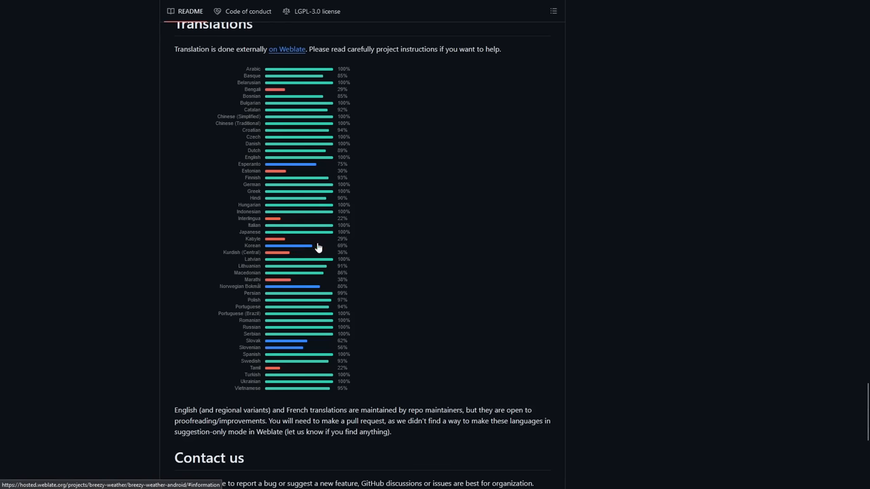
mouse_move(333, 250)
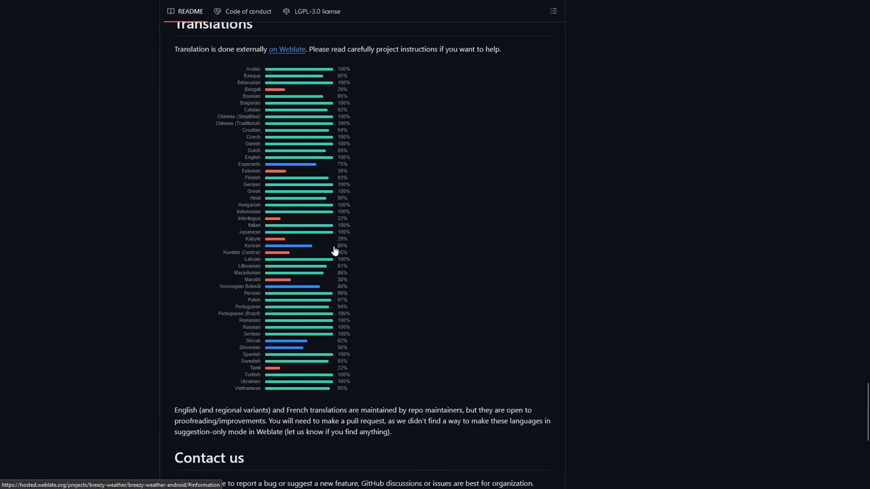
mouse_move(292, 237)
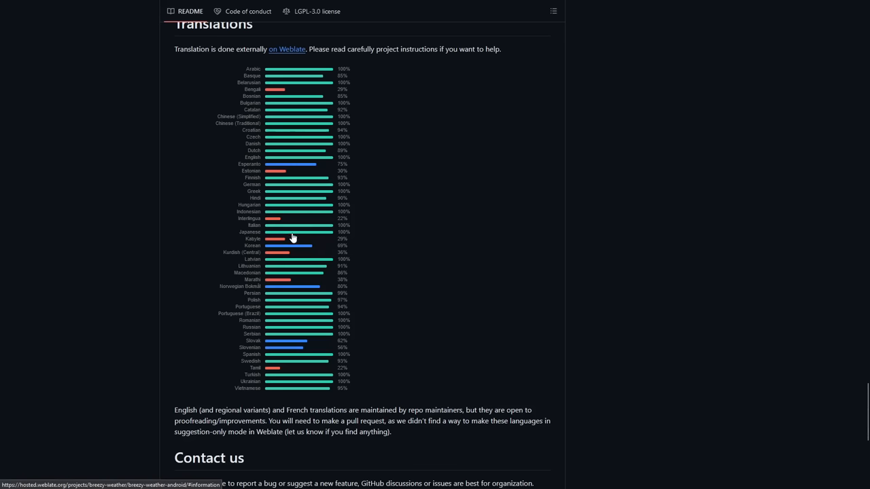
mouse_move(277, 173)
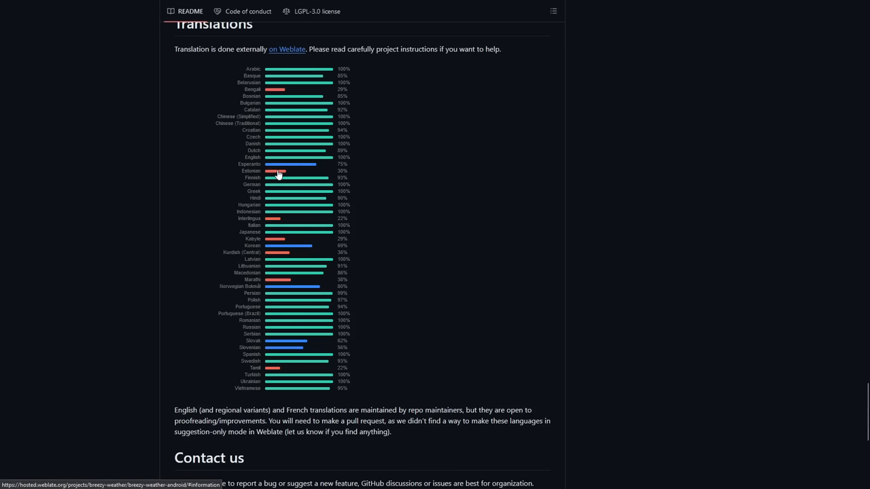
mouse_move(305, 176)
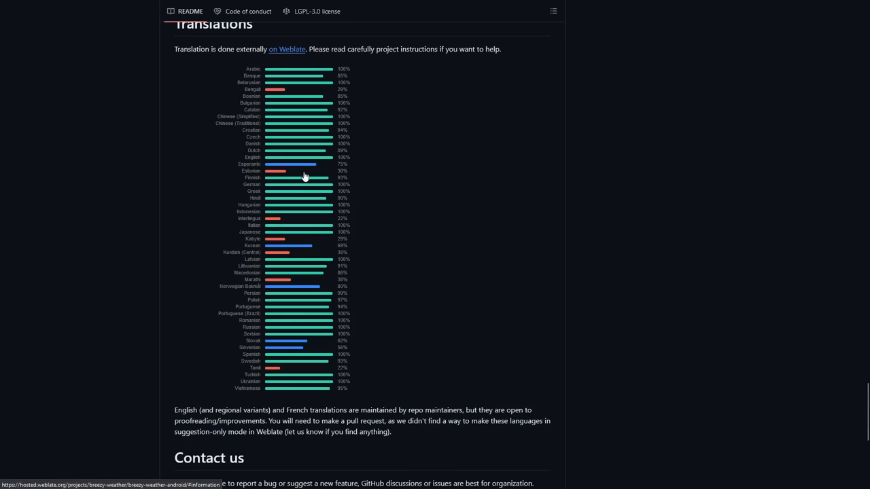
mouse_move(285, 94)
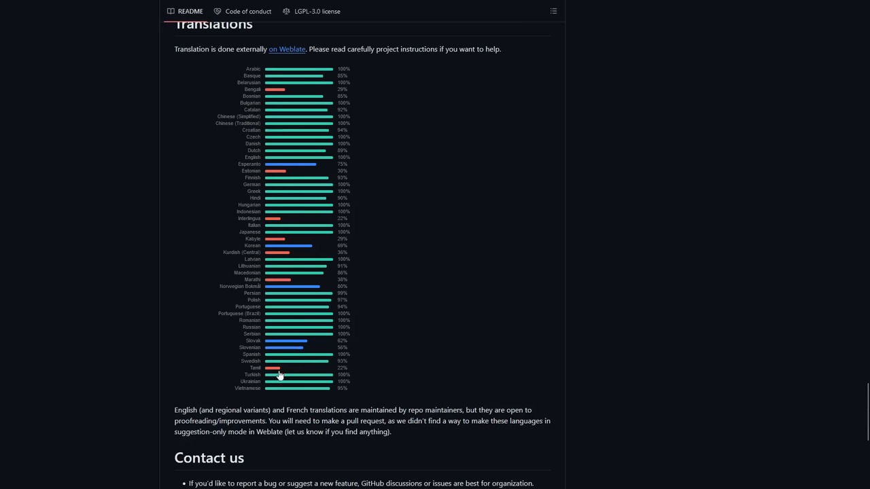
mouse_move(268, 381)
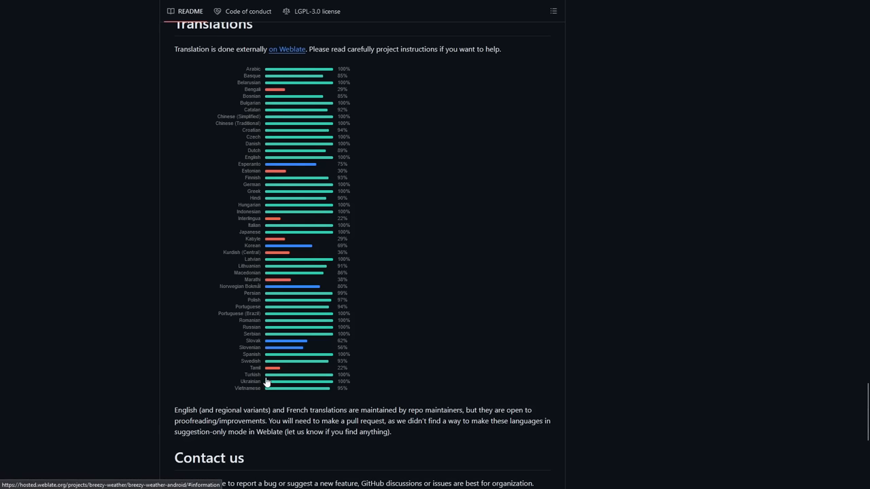
mouse_move(277, 371)
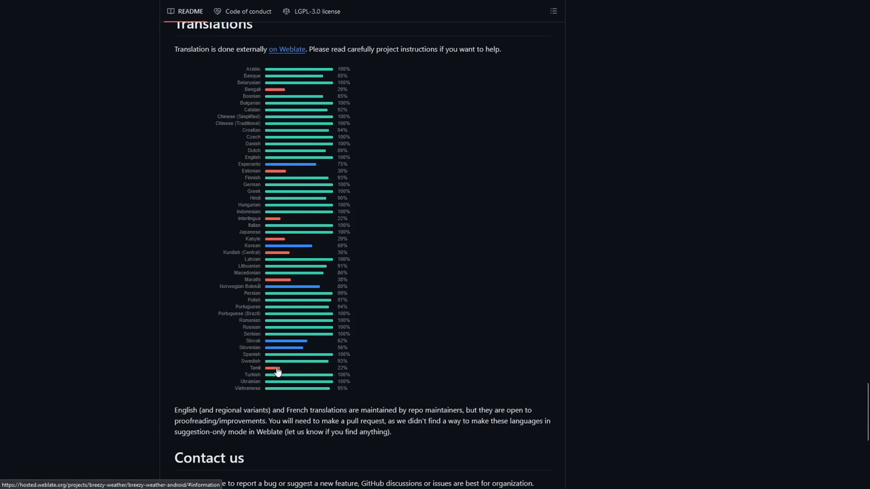
mouse_move(598, 385)
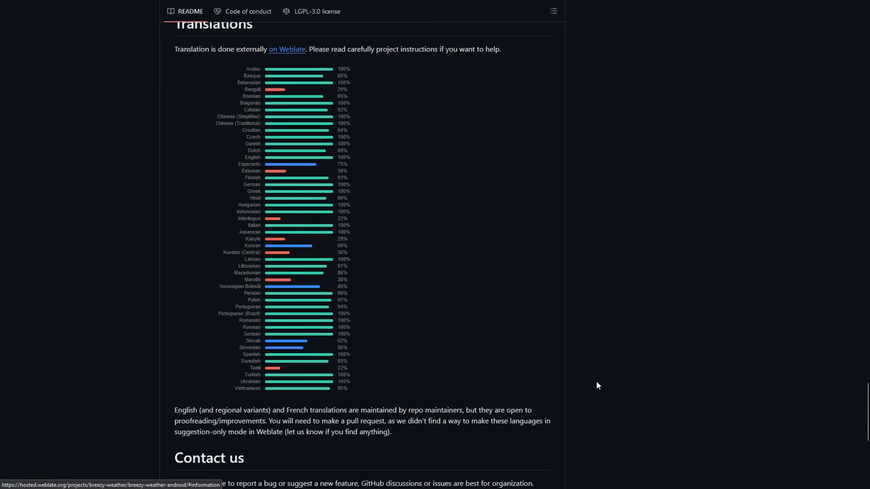
mouse_move(707, 345)
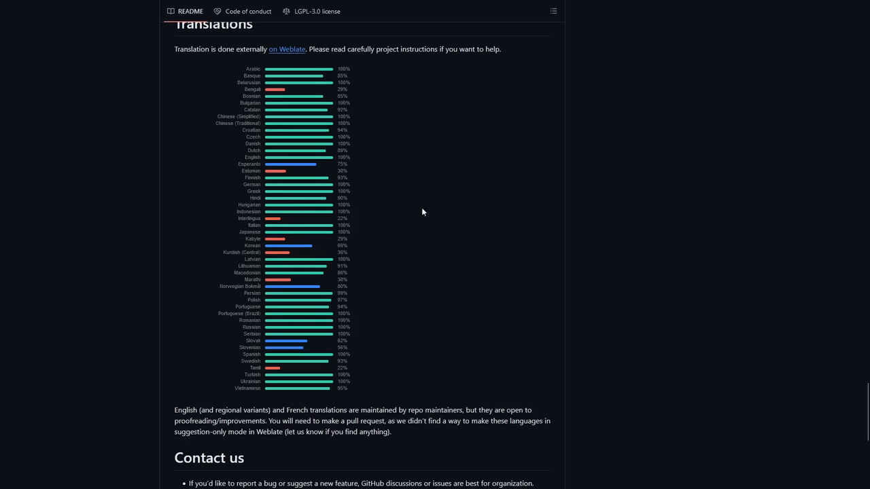
mouse_move(328, 195)
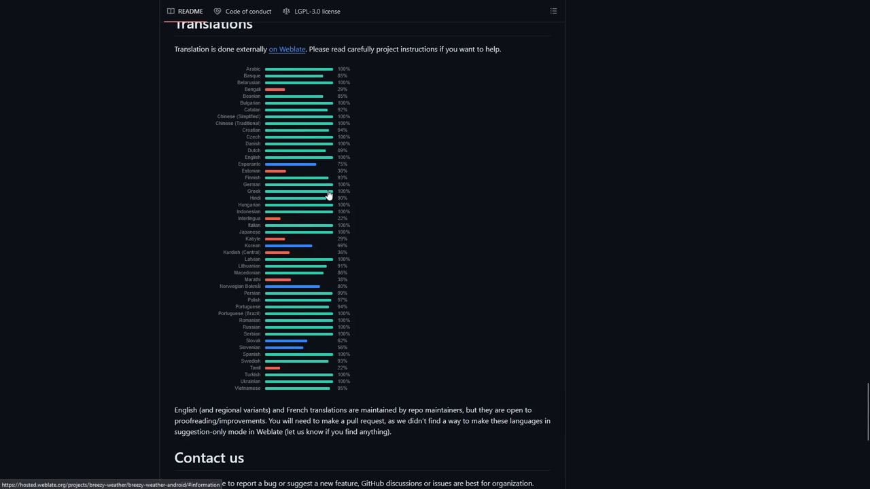
mouse_move(324, 311)
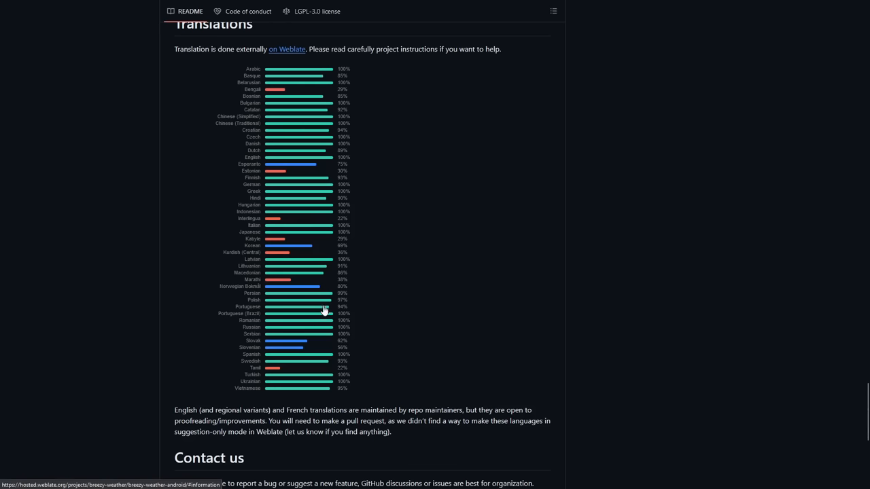
mouse_move(609, 302)
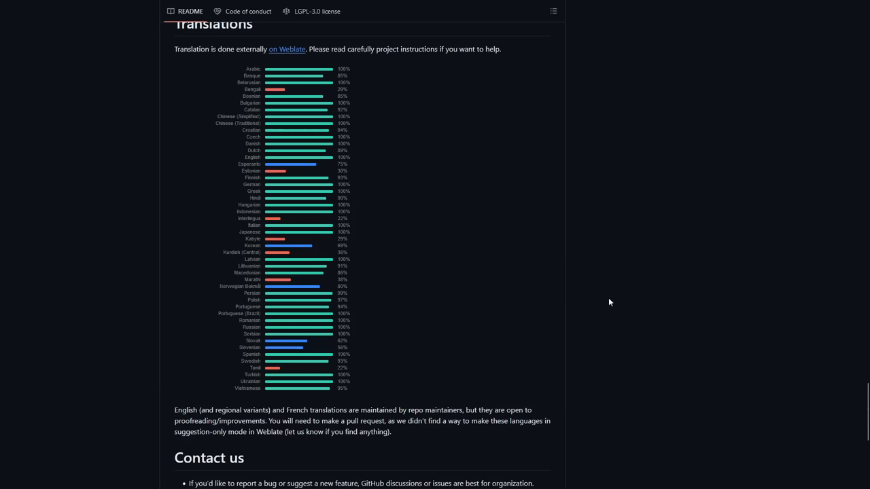
mouse_move(627, 278)
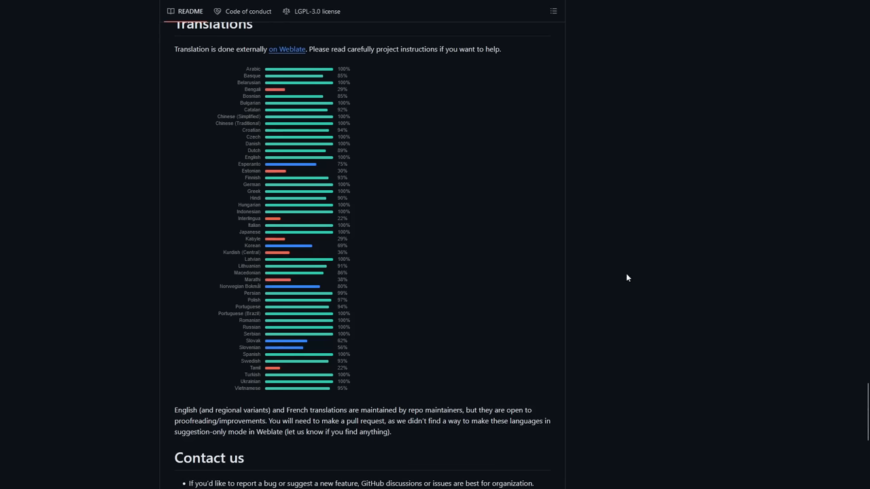
mouse_move(596, 243)
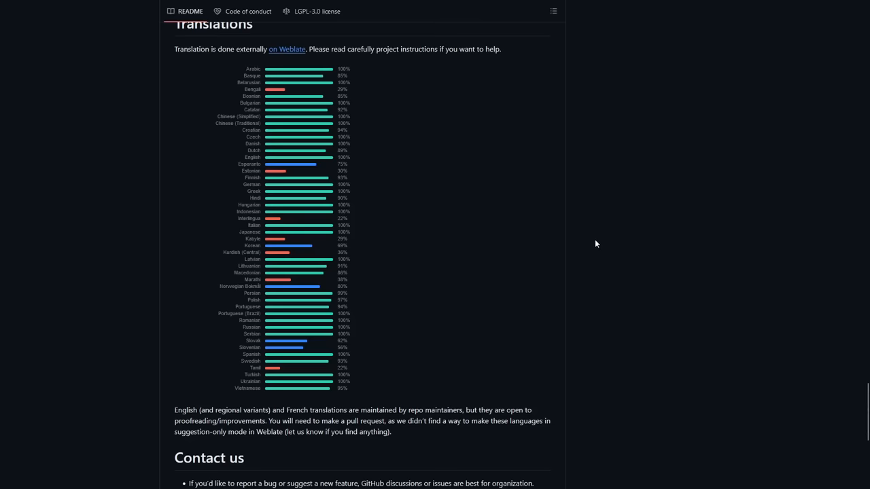
mouse_move(639, 257)
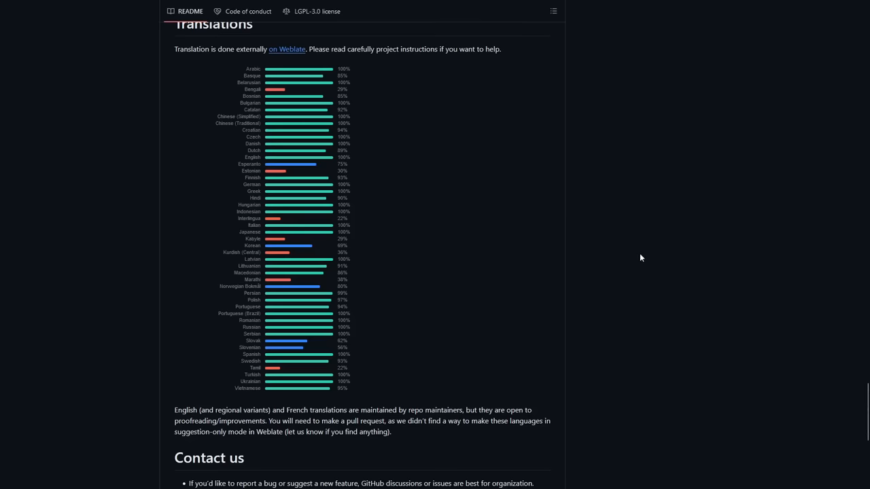